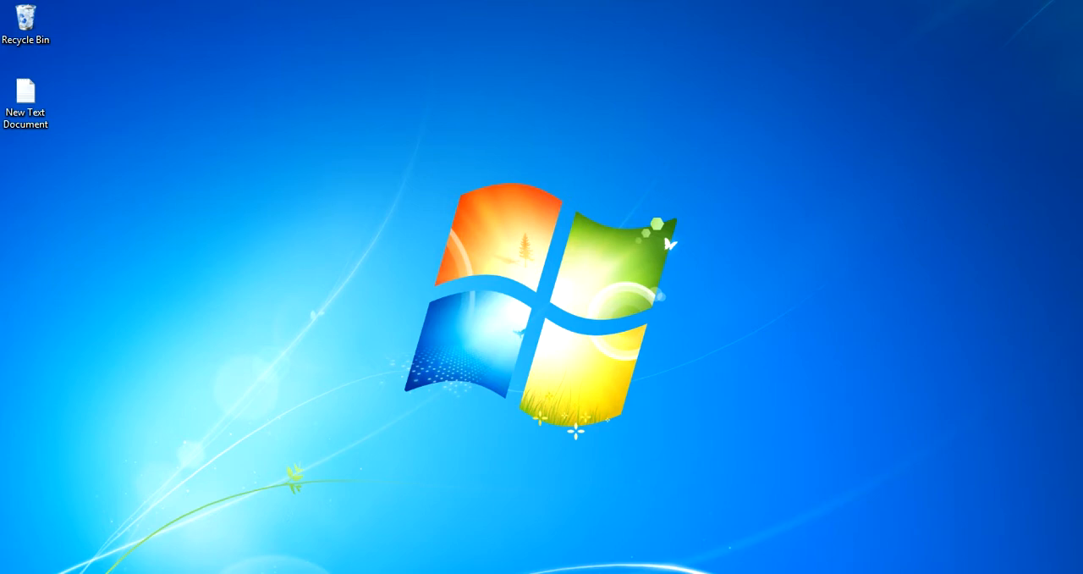
Check the laptop's system information, then launch Android Studio to its welcome screen listing MyApplication
right_click(228, 214)
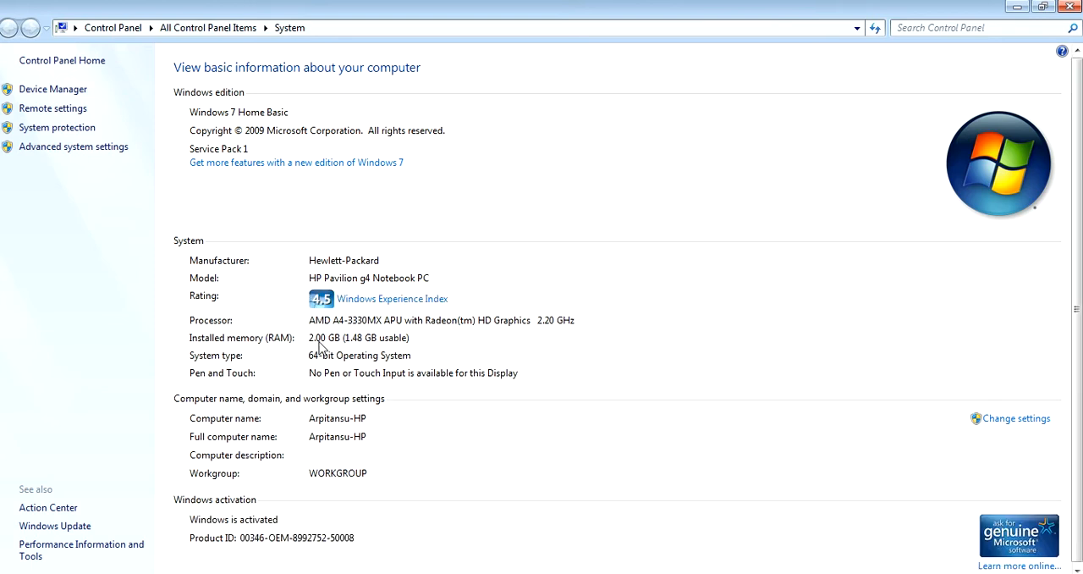
mouse_move(374, 352)
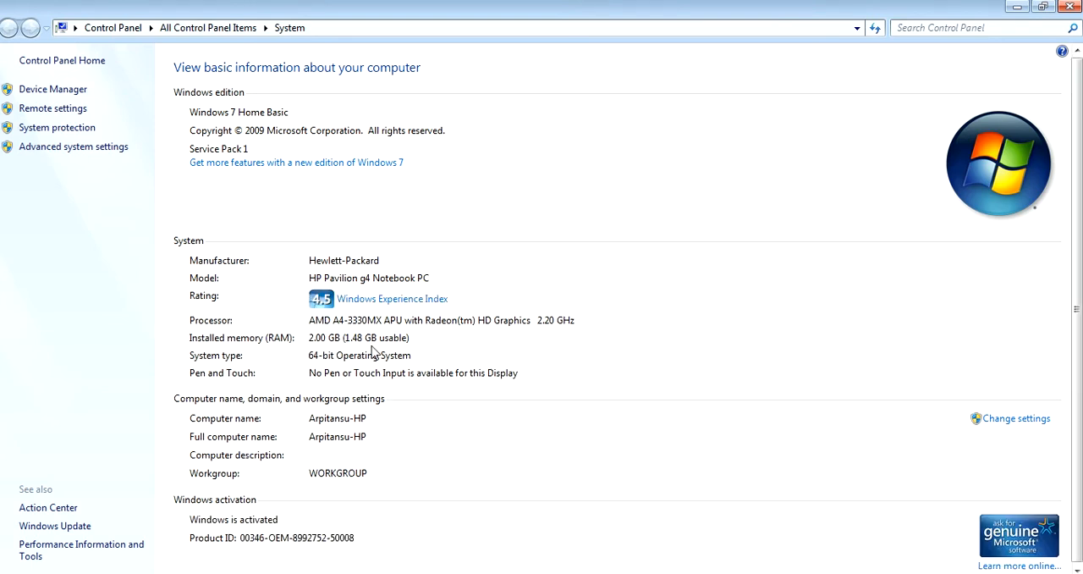
mouse_move(558, 272)
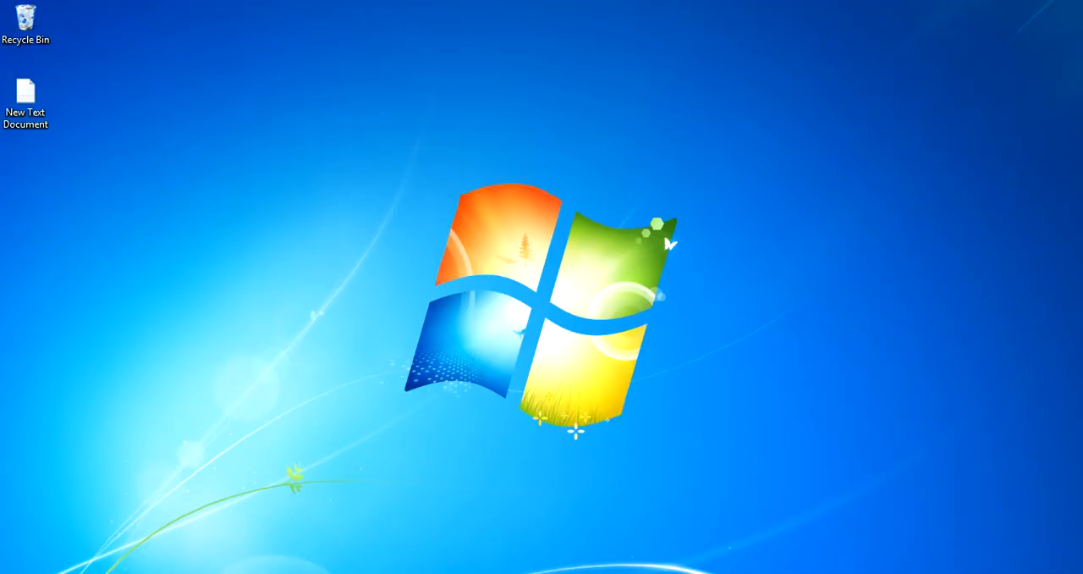
click(17, 572)
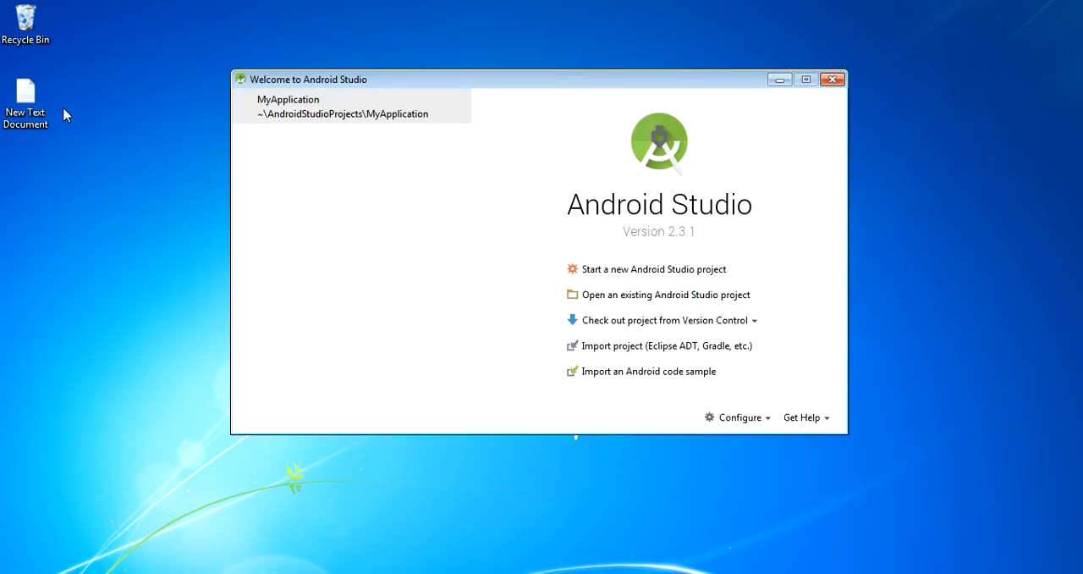
click(352, 105)
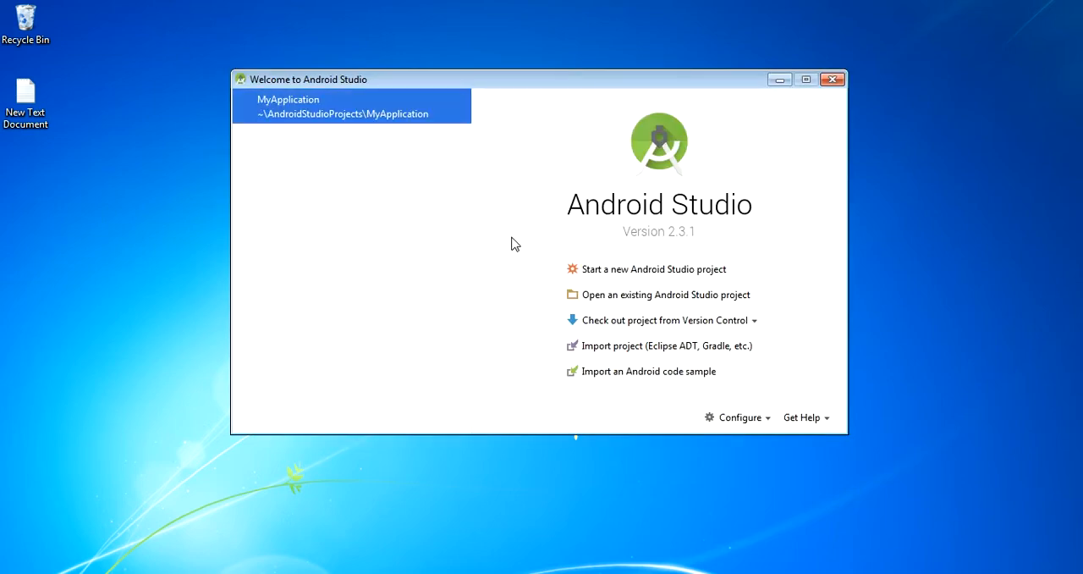
mouse_move(762, 433)
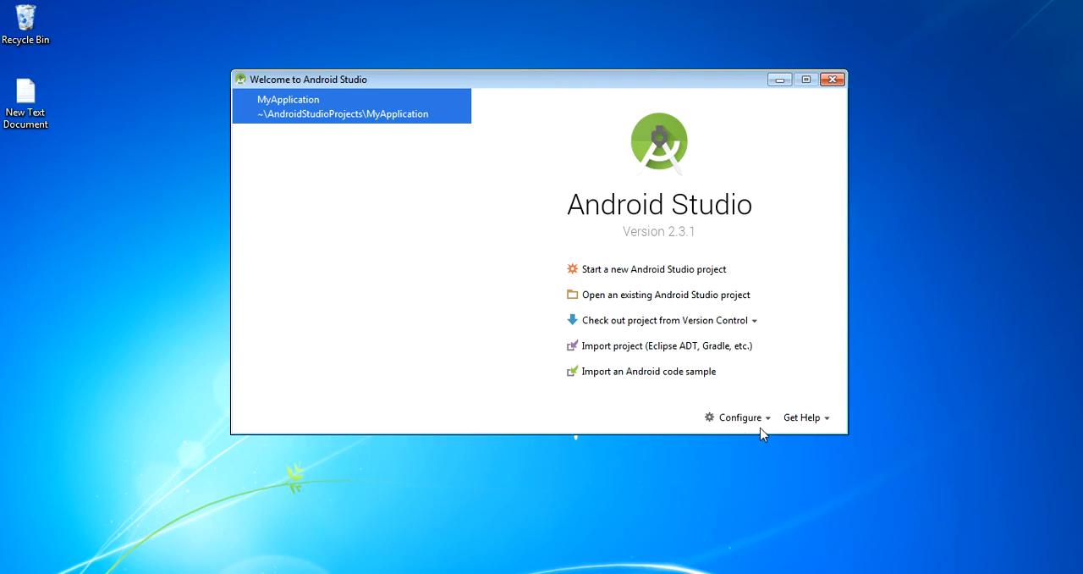
mouse_move(604, 456)
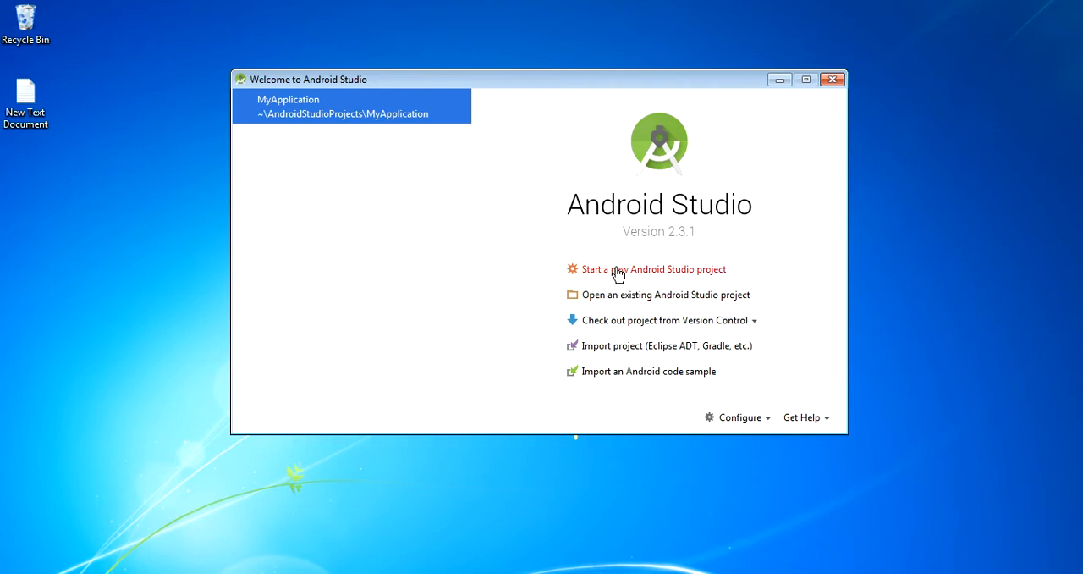
Create a new MyApplication2 project with default name, phone and tablet on API 21, and default activity
click(653, 268)
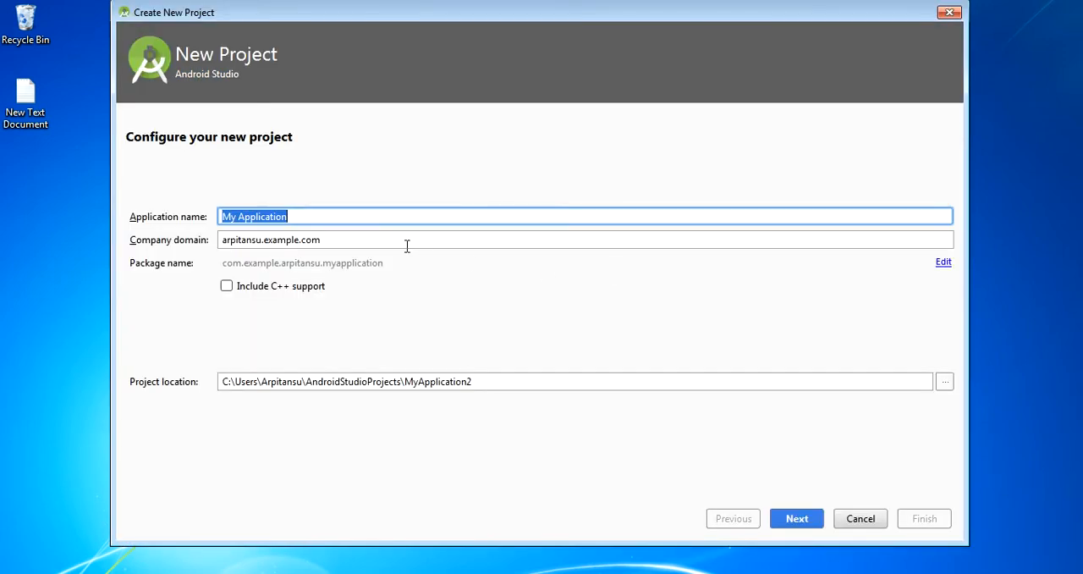
mouse_move(742, 464)
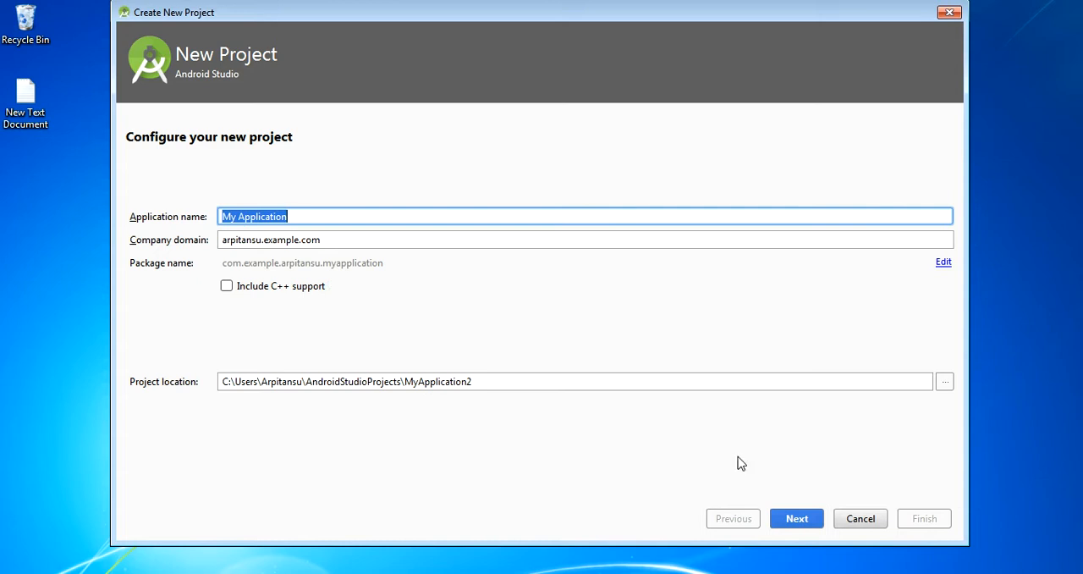
click(795, 518)
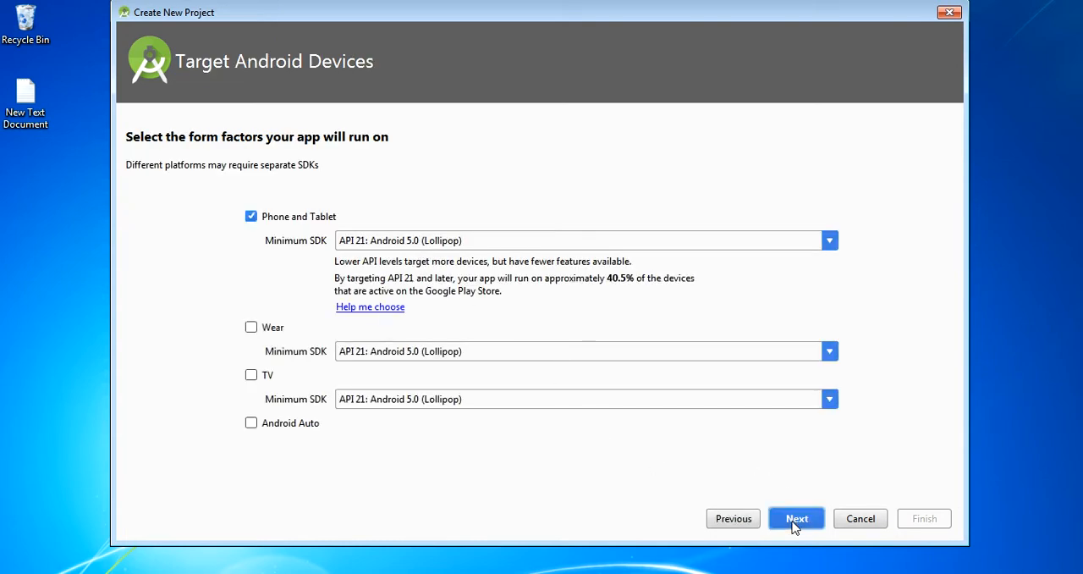
click(796, 518)
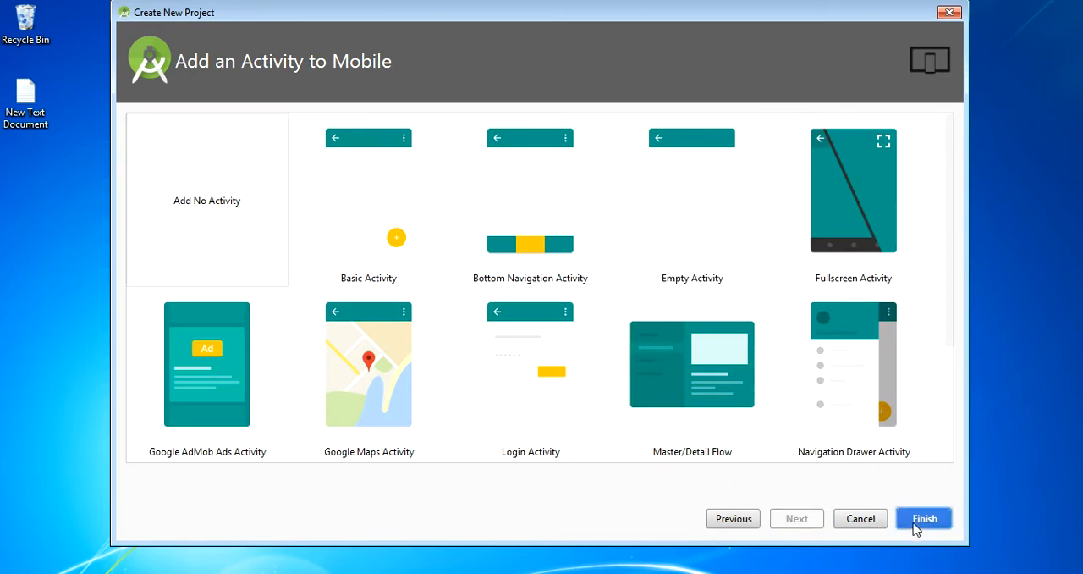
click(925, 518)
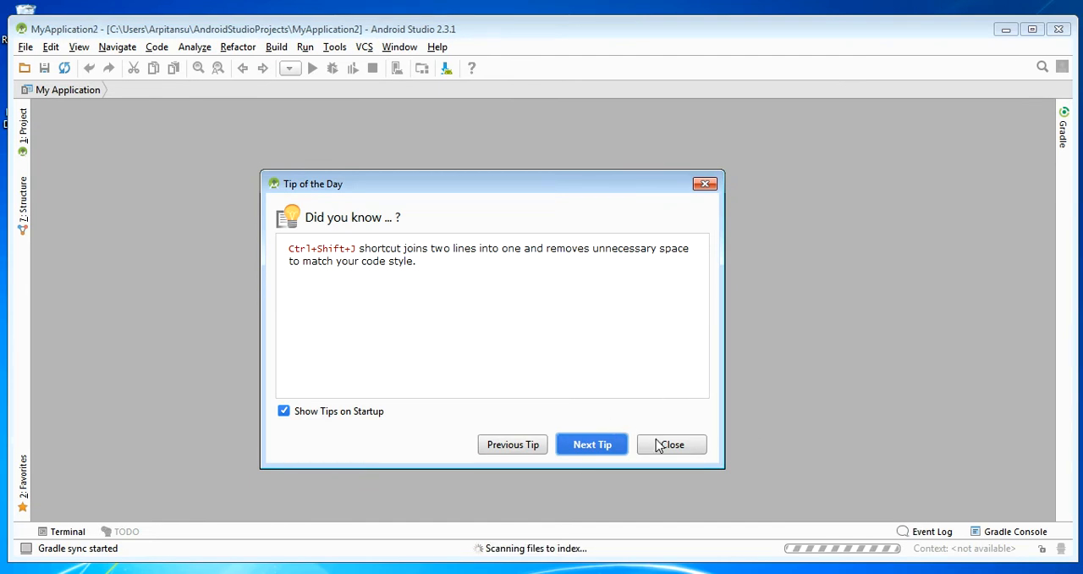
mouse_move(674, 443)
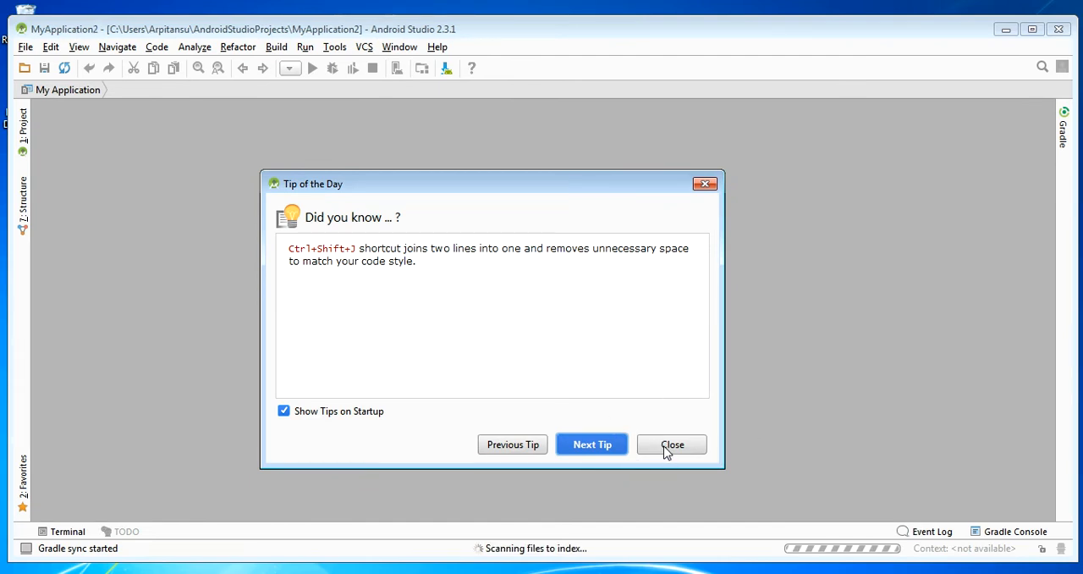
Dismiss the Tip of the Day so MyApplication2 opens with Gradle tasks running
click(673, 444)
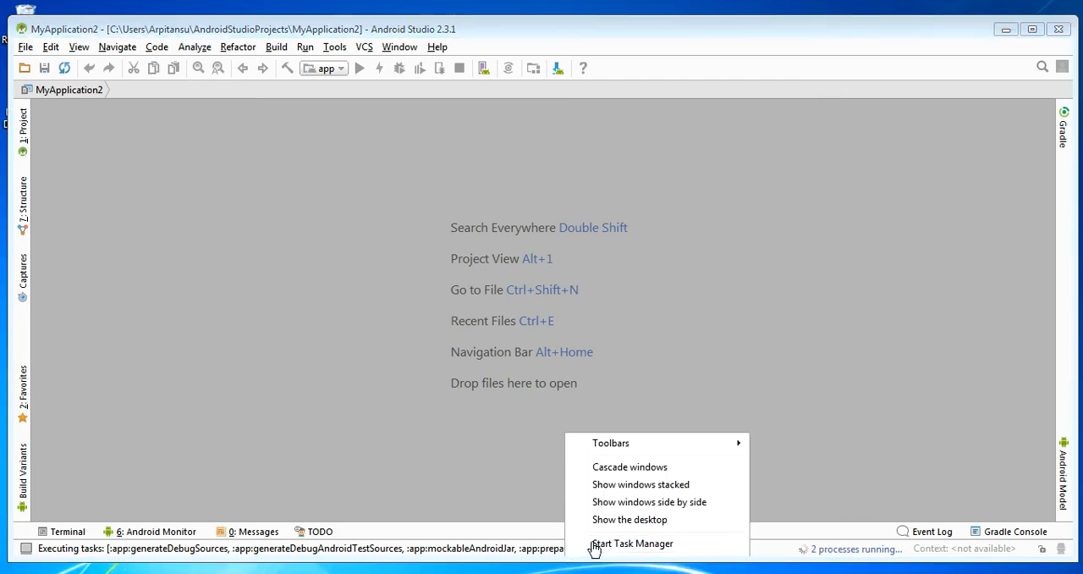
mouse_move(491, 444)
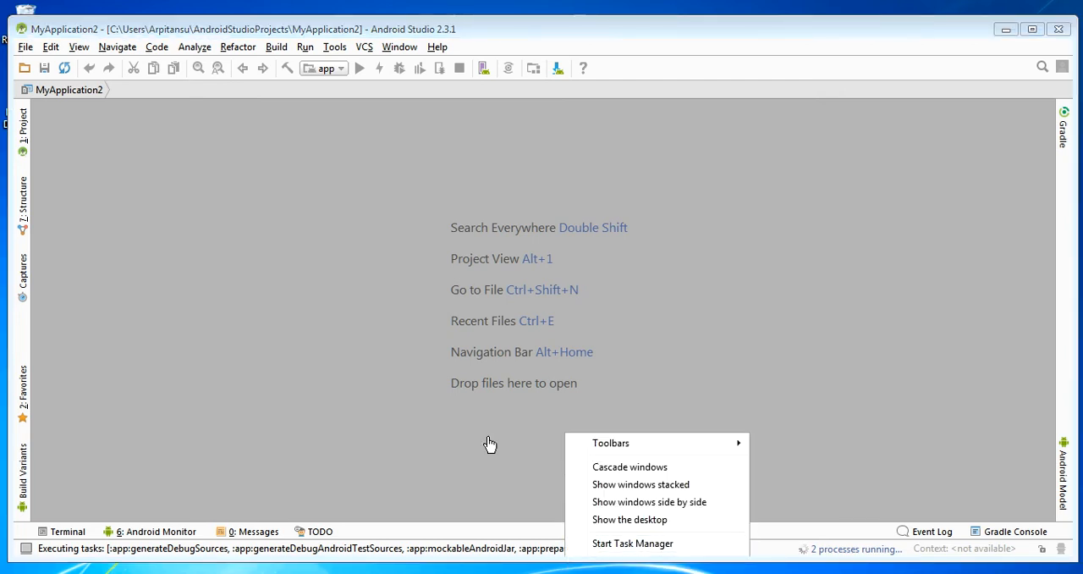
click(633, 541)
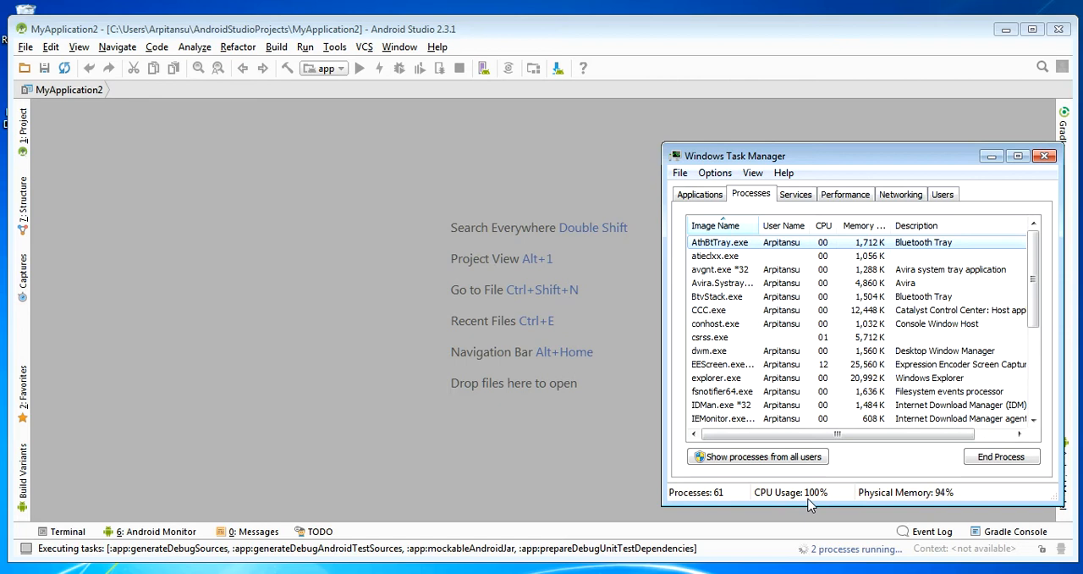
mouse_move(951, 497)
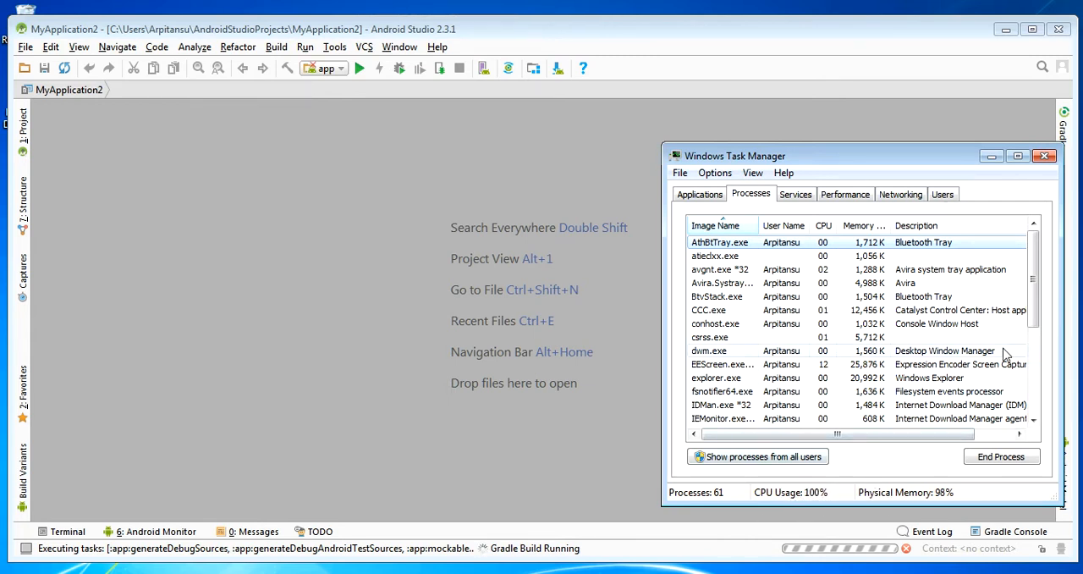
click(1045, 156)
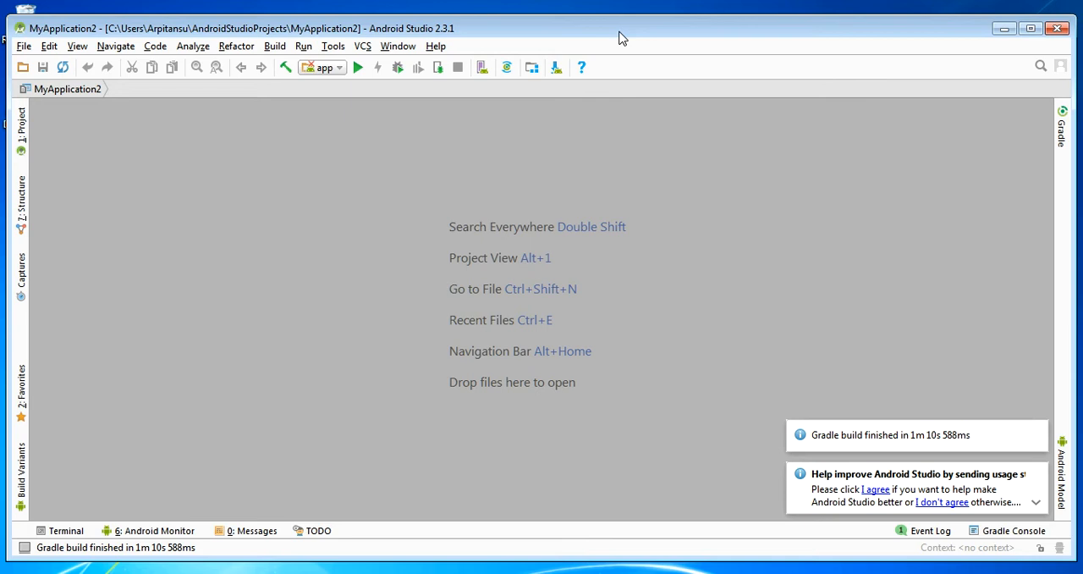
mouse_move(944, 448)
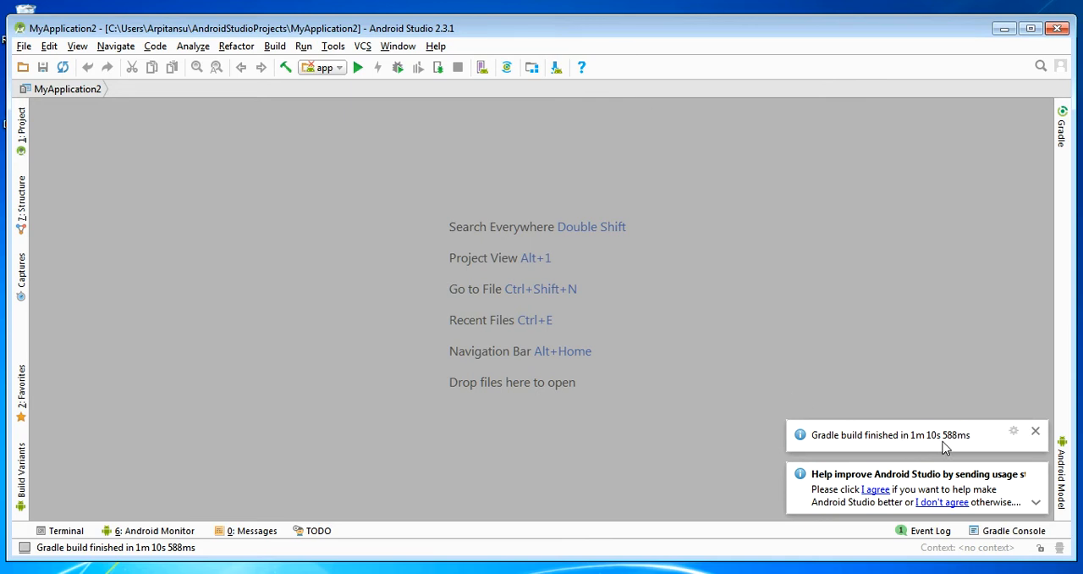
mouse_move(755, 470)
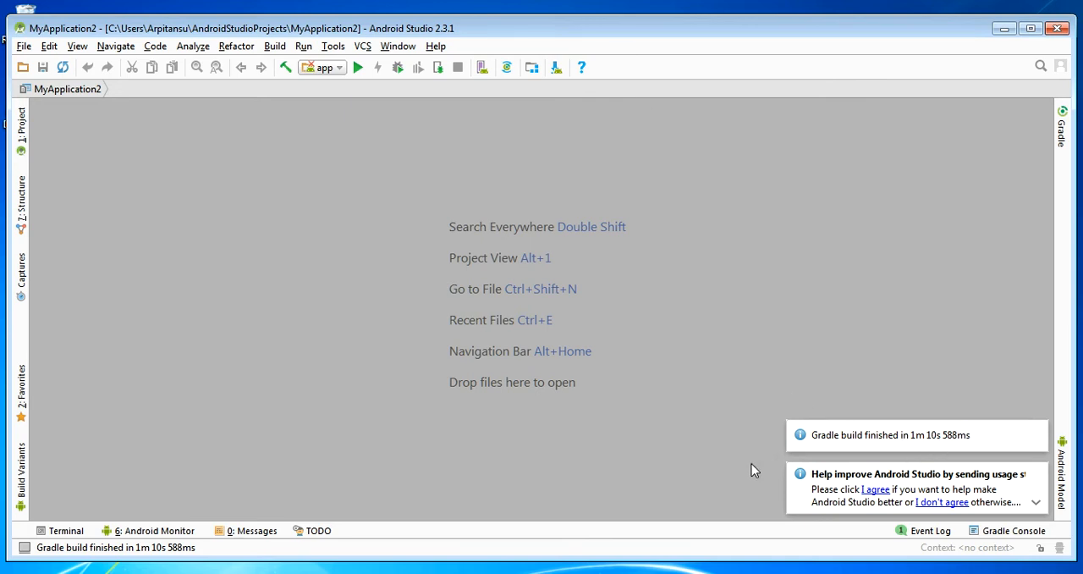
mouse_move(68, 200)
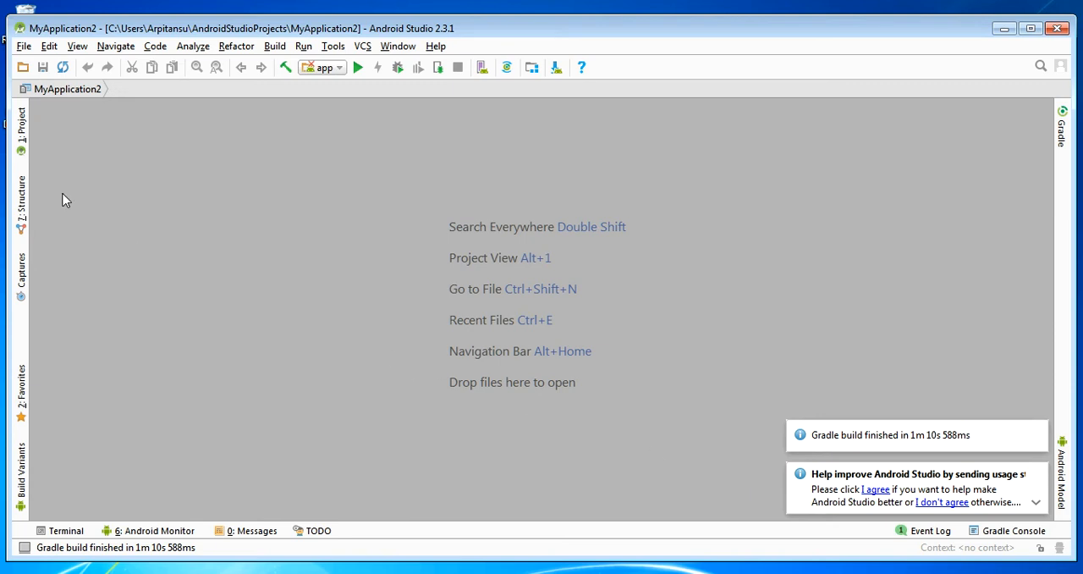
Show the MyApplication2 project tree and expand the app module's java and res folders
click(20, 125)
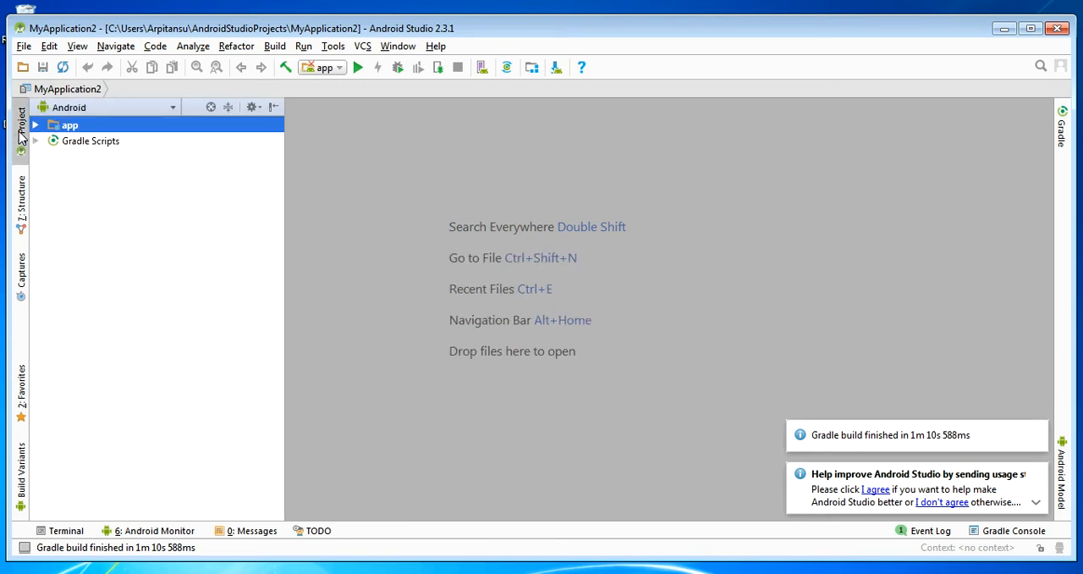
click(38, 125)
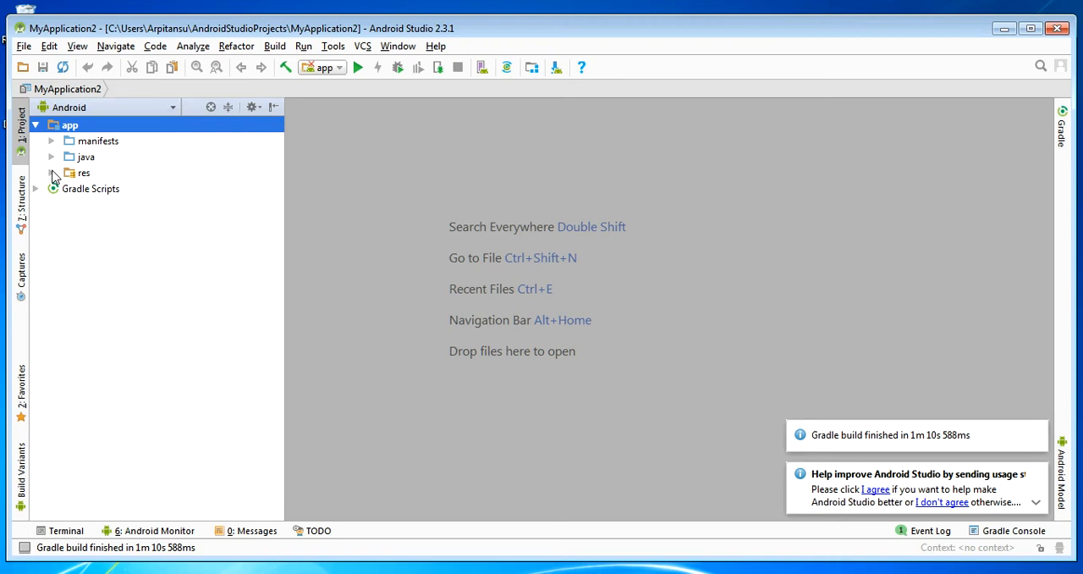
click(51, 156)
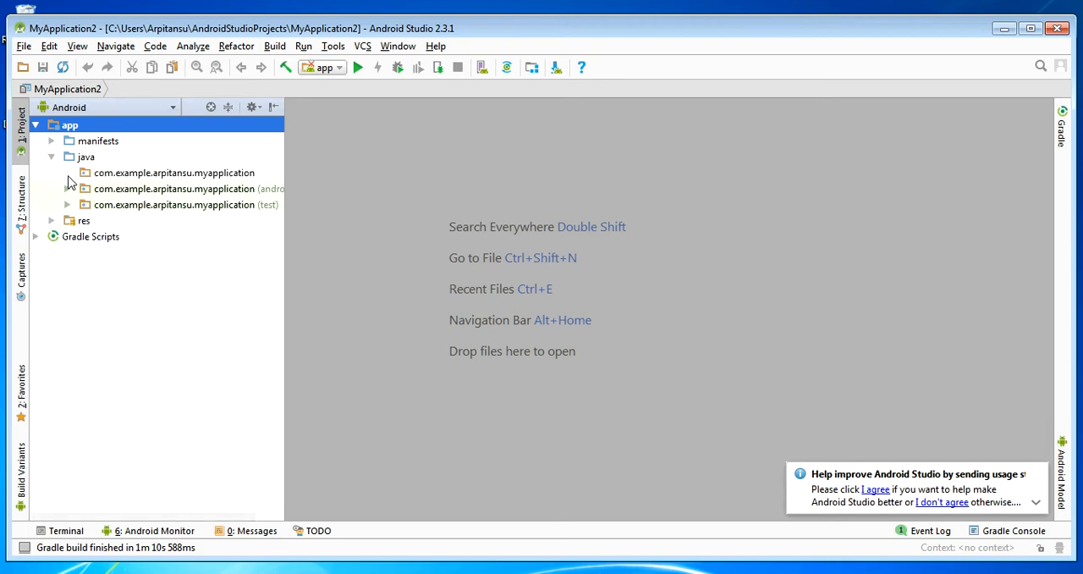
click(52, 220)
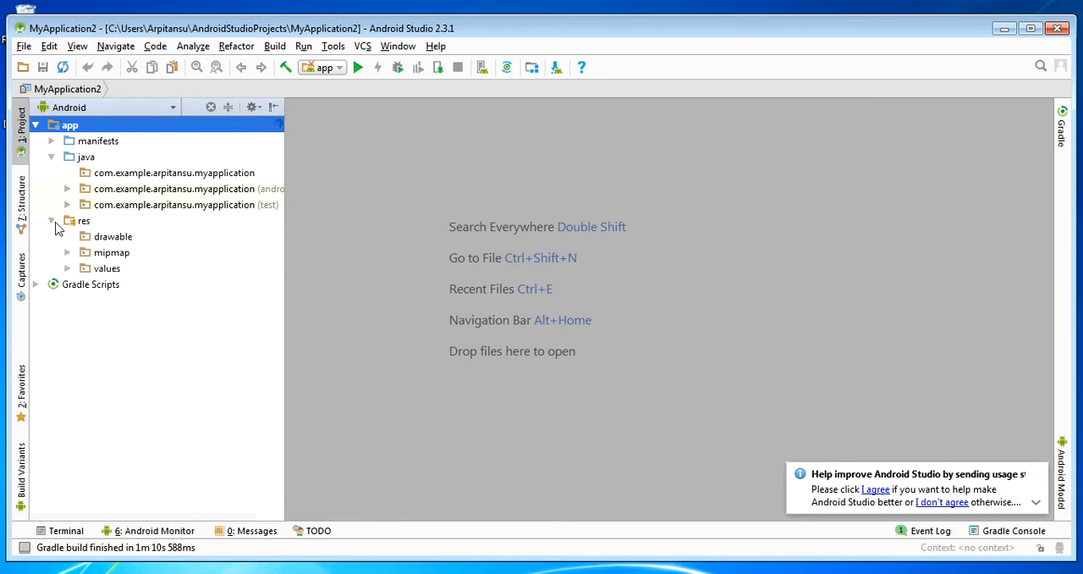
Expand the instrumented test, unit test and mipmap folders to reveal test classes and launcher icons
click(68, 188)
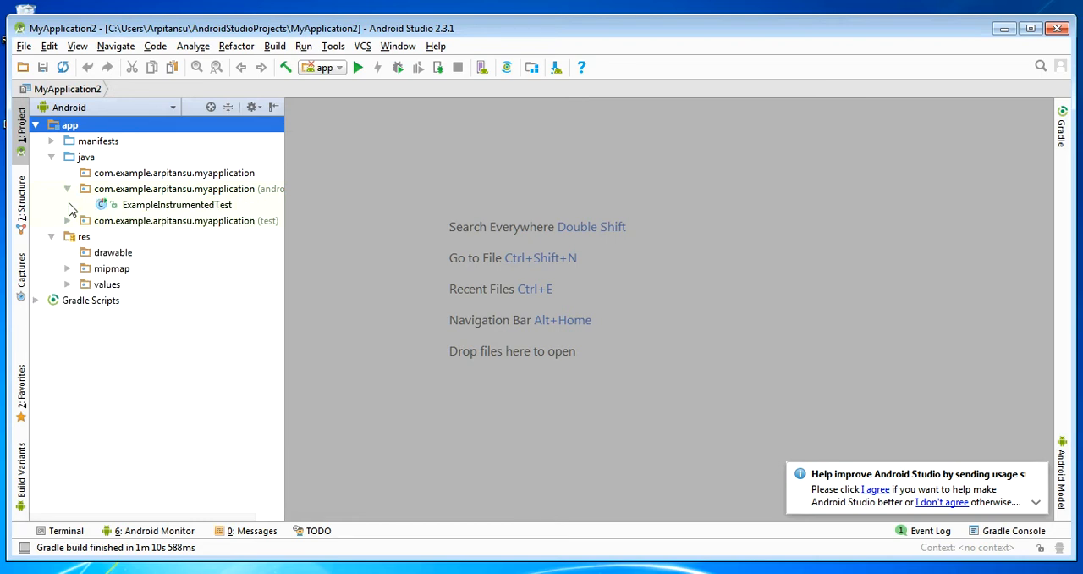
click(68, 220)
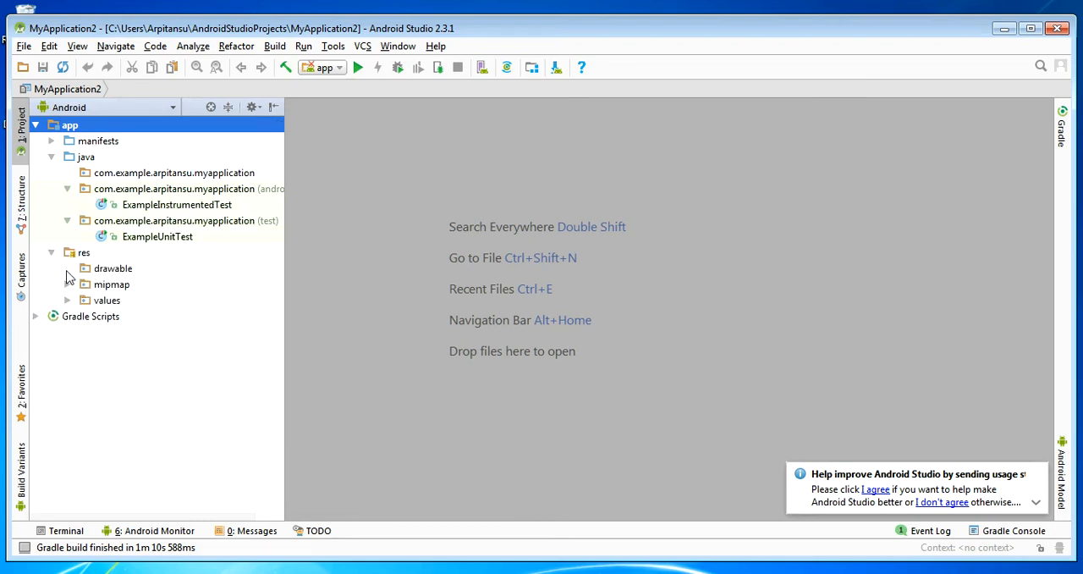
click(68, 284)
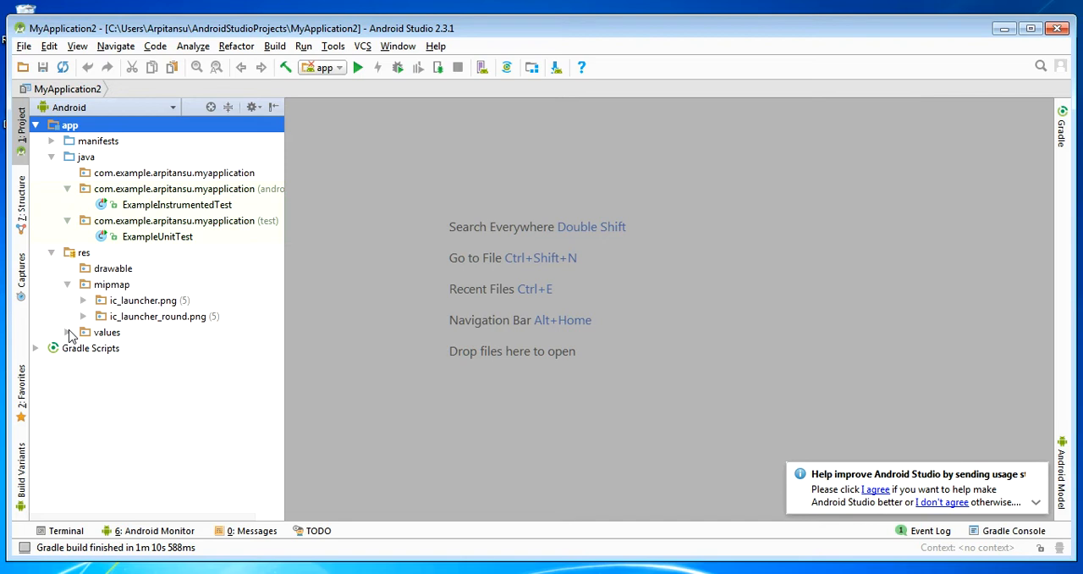
mouse_move(189, 298)
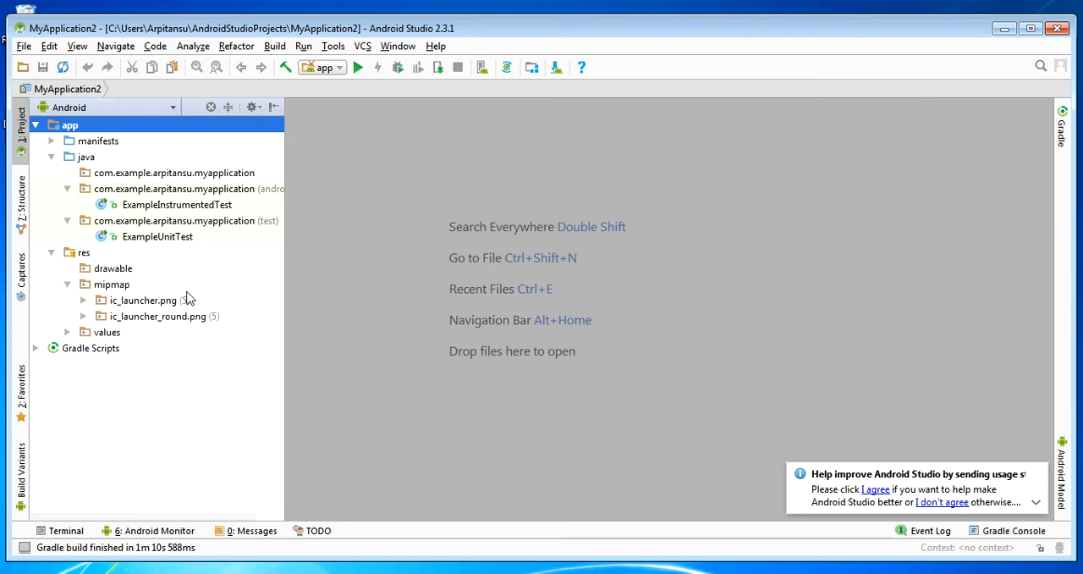
mouse_move(451, 31)
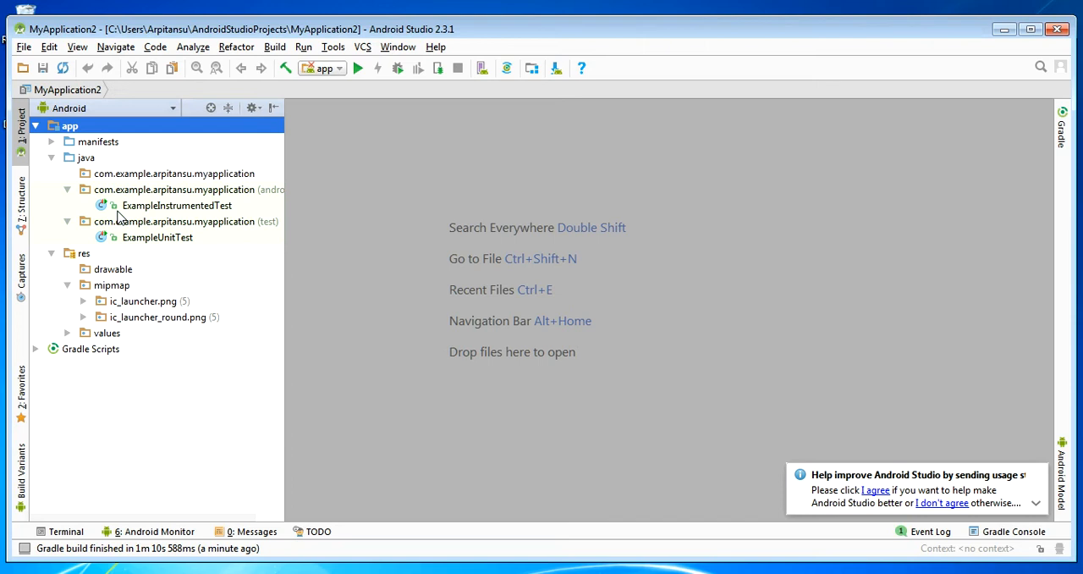
mouse_move(85, 154)
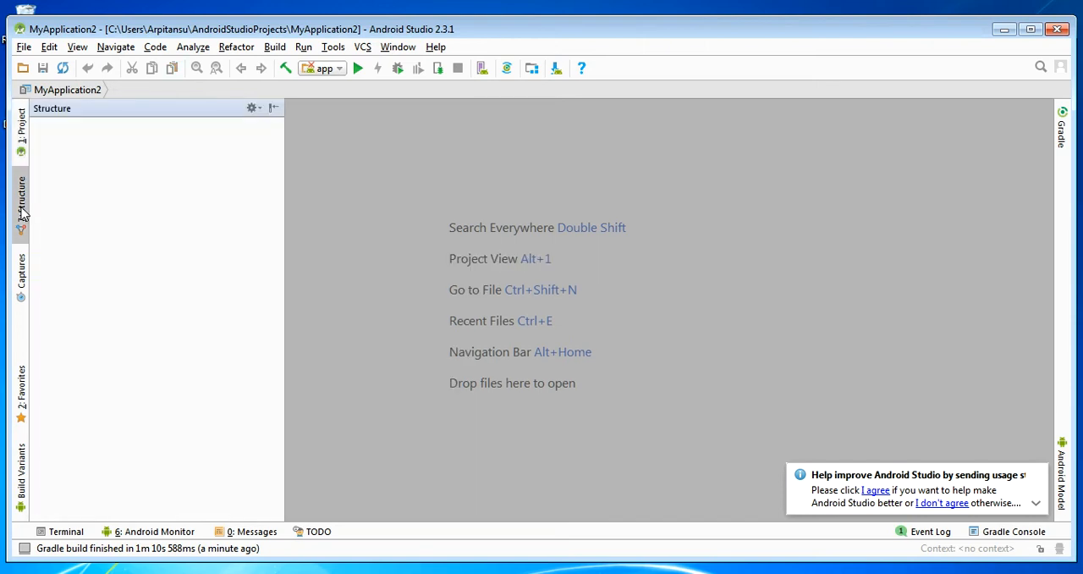
click(20, 200)
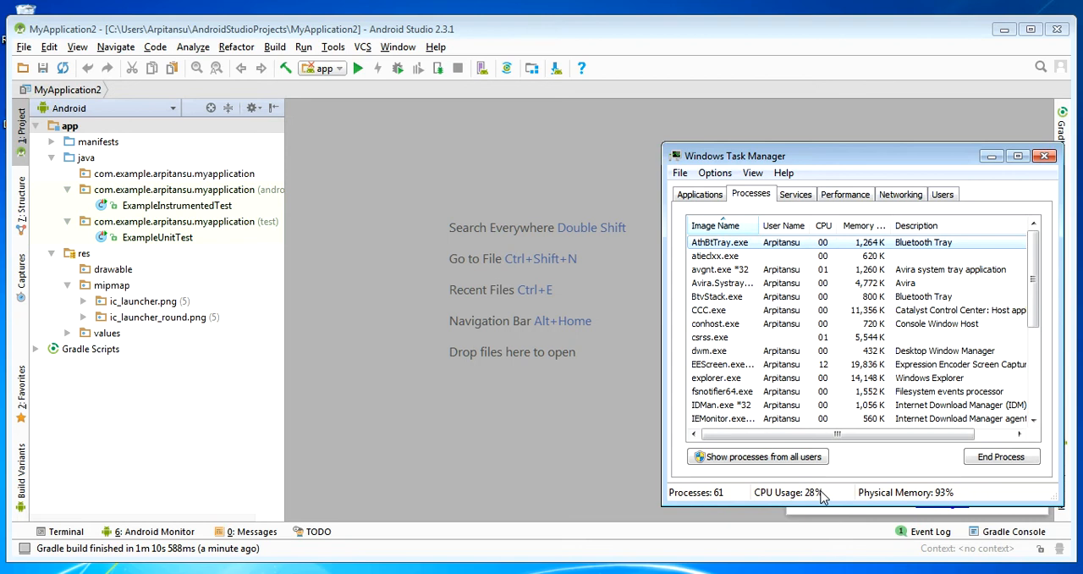
mouse_move(921, 497)
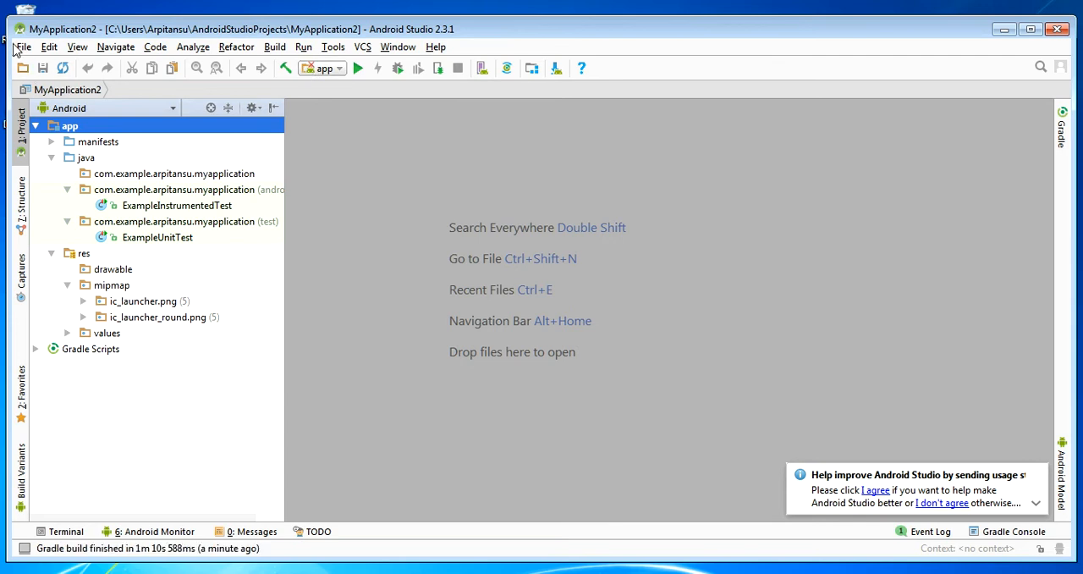
click(24, 47)
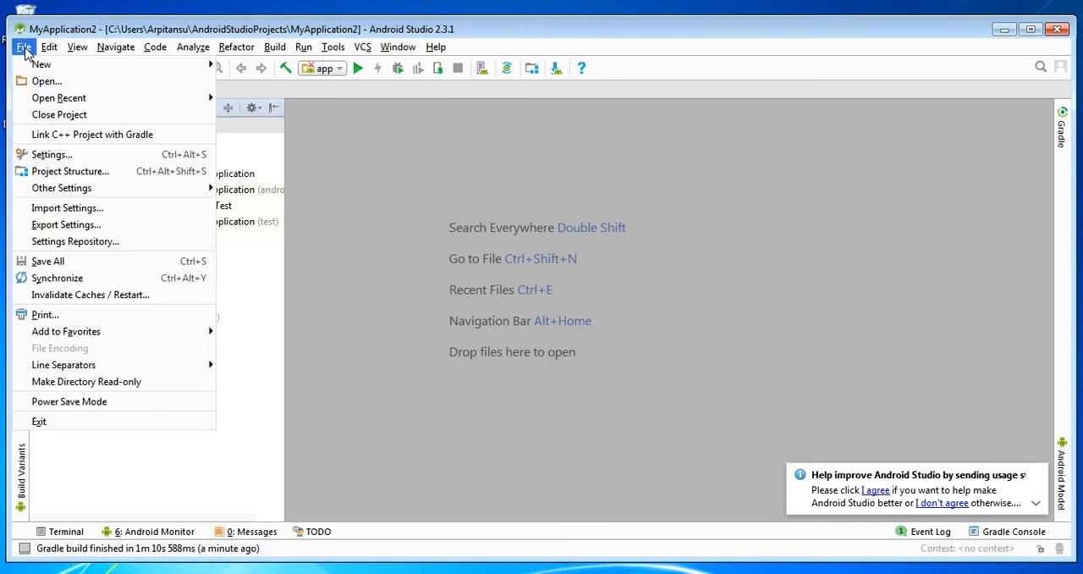
mouse_move(53, 154)
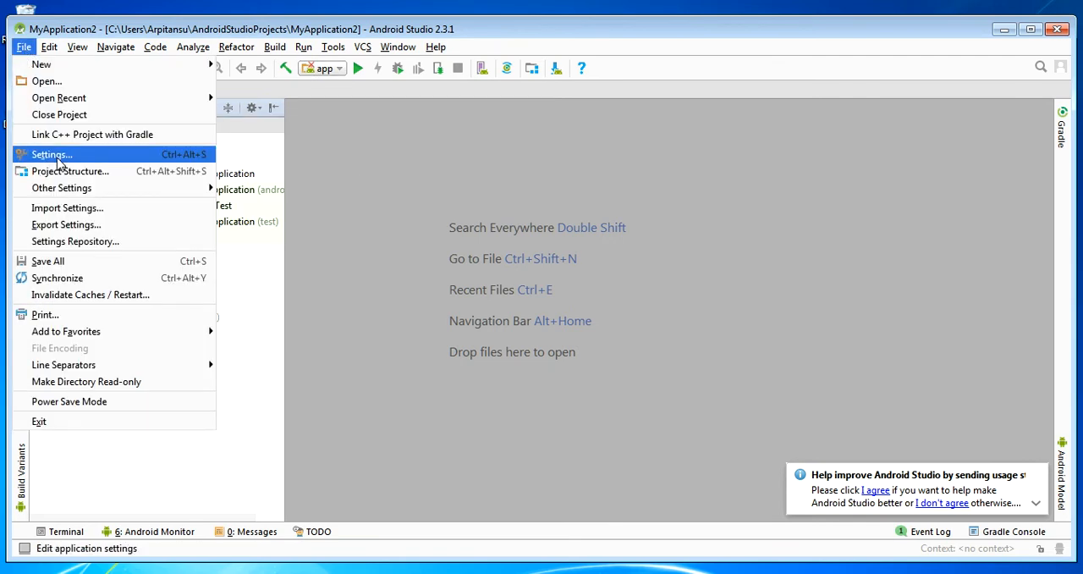
click(51, 154)
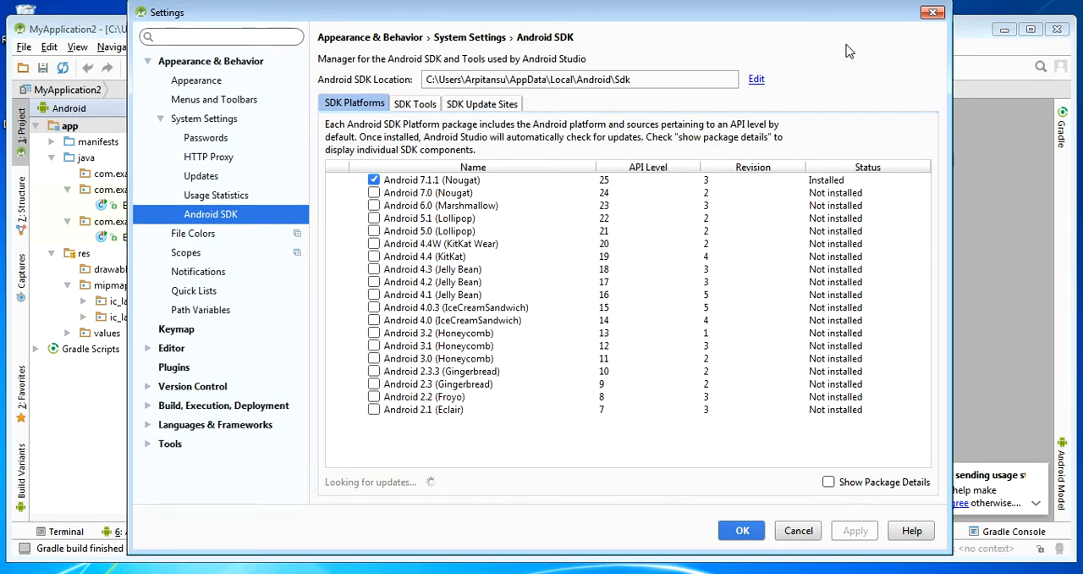
click(742, 530)
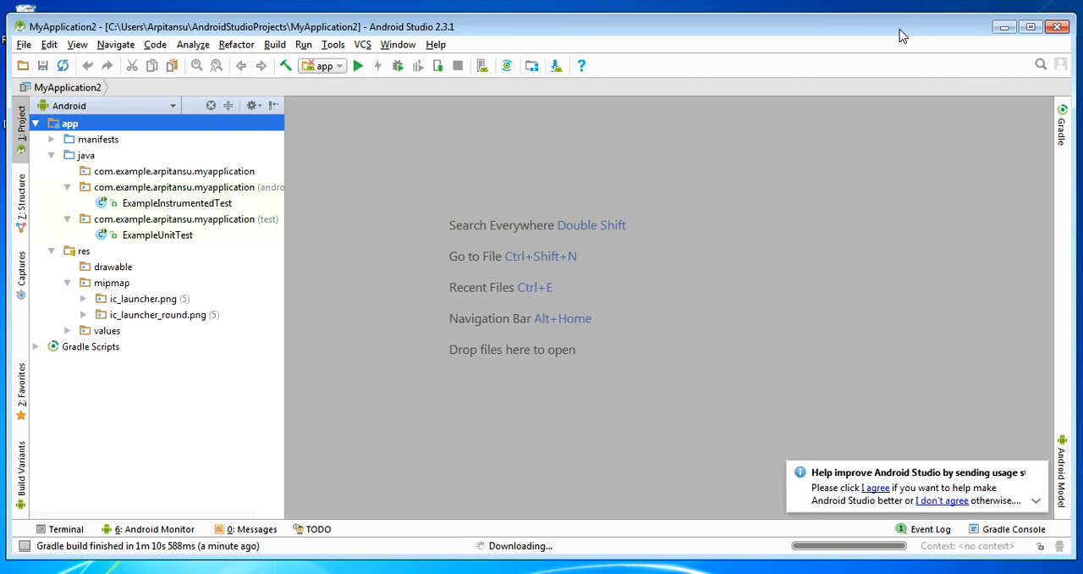
mouse_move(897, 36)
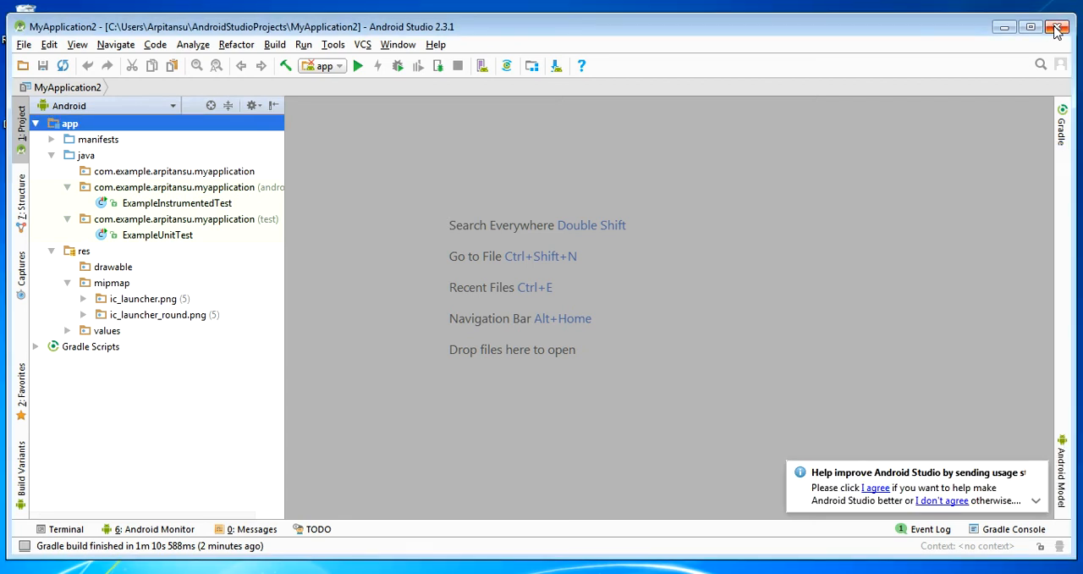
Exit Android Studio after confirming, then close Task Manager to leave the desktop
click(1057, 27)
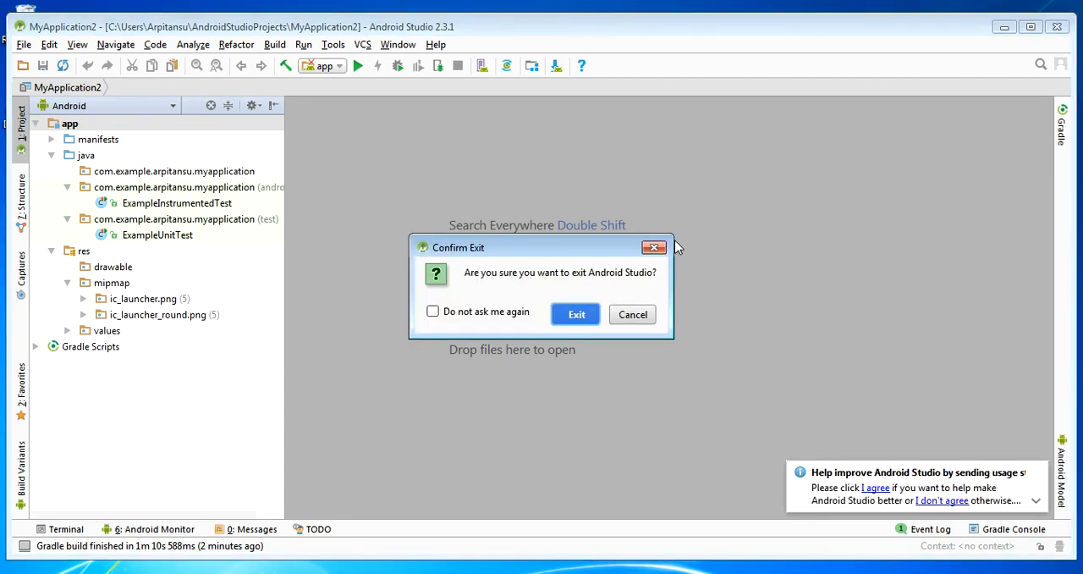
click(575, 315)
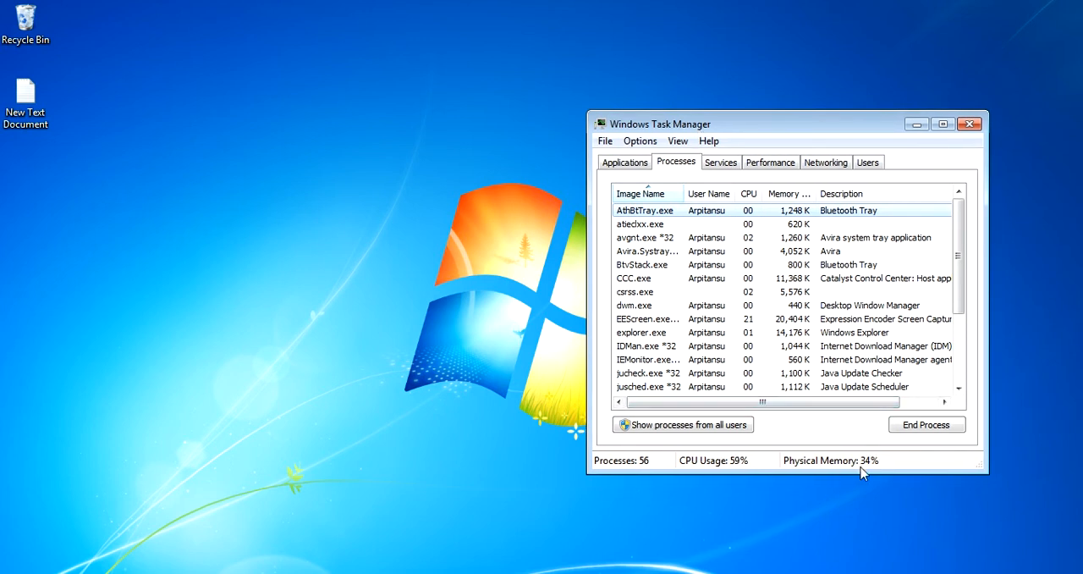
mouse_move(731, 500)
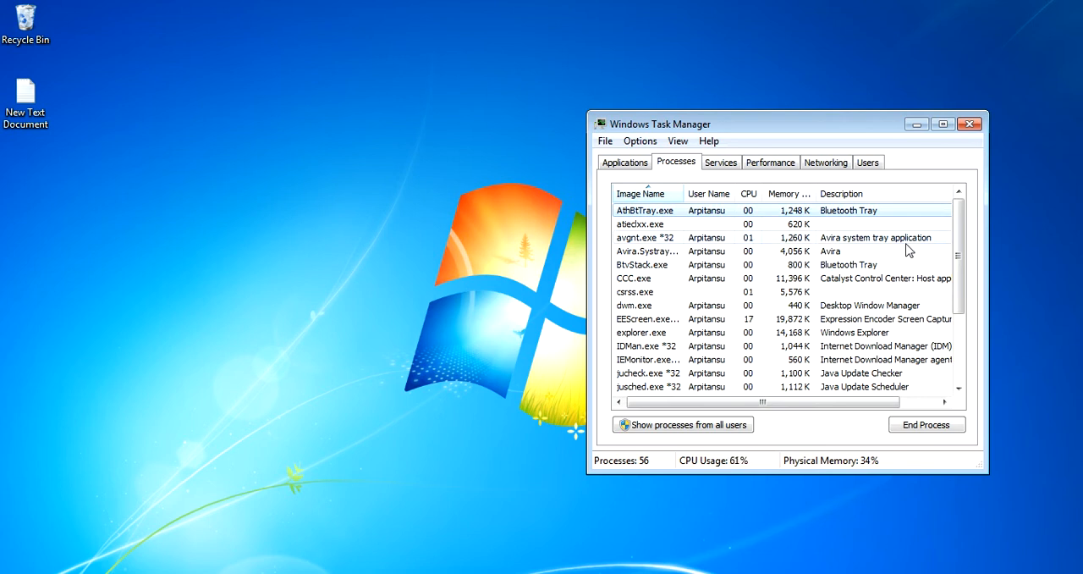
click(970, 124)
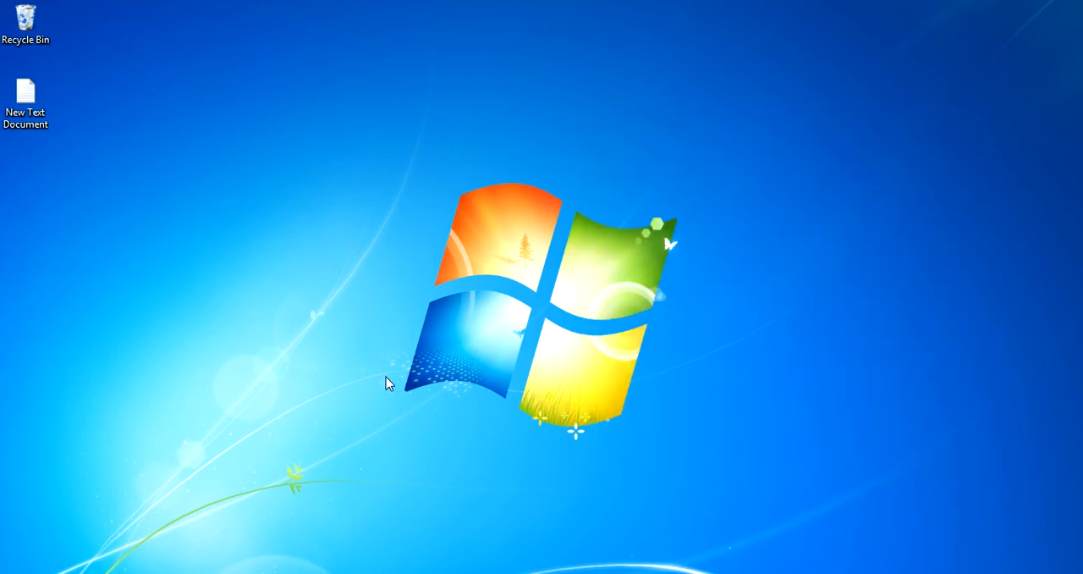
Launch IntelliJ IDEA, moving Task Manager off the splash screen and dismissing it
click(14, 567)
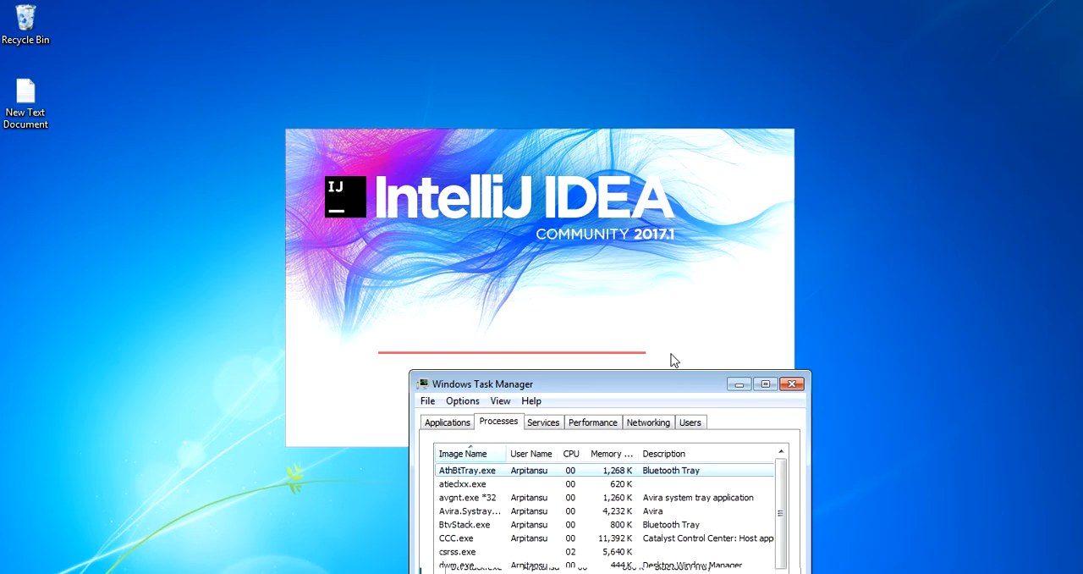
drag(482, 382, 817, 477)
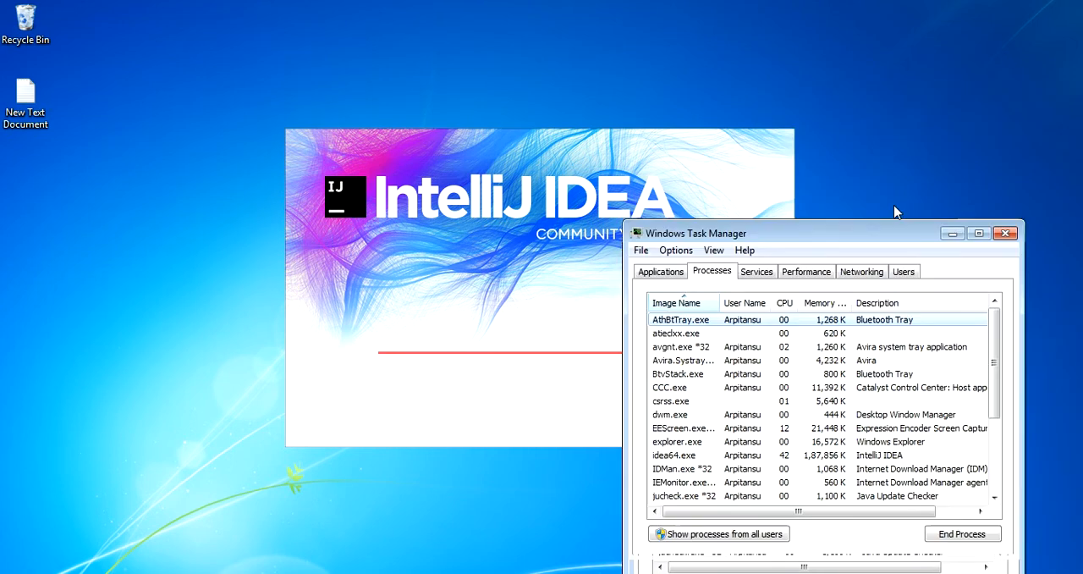
click(1006, 233)
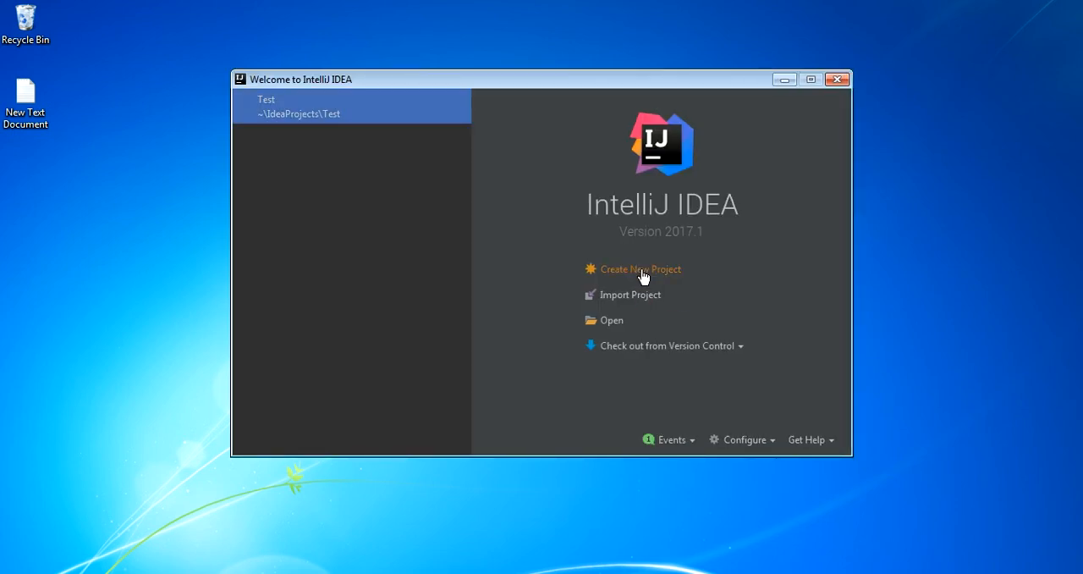
mouse_move(534, 436)
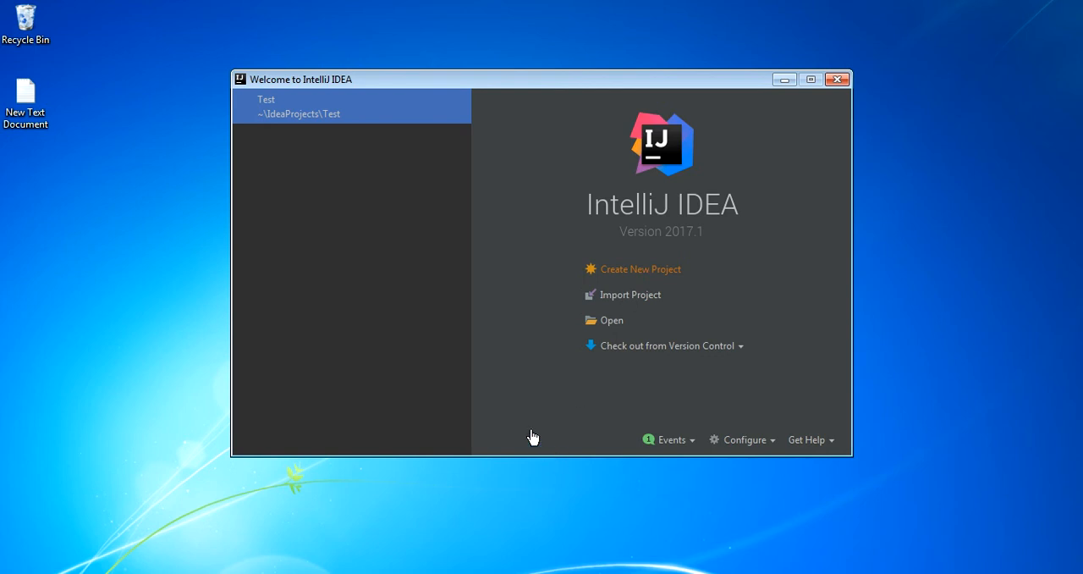
Start a new plain Java project using the Command Line App template
click(640, 268)
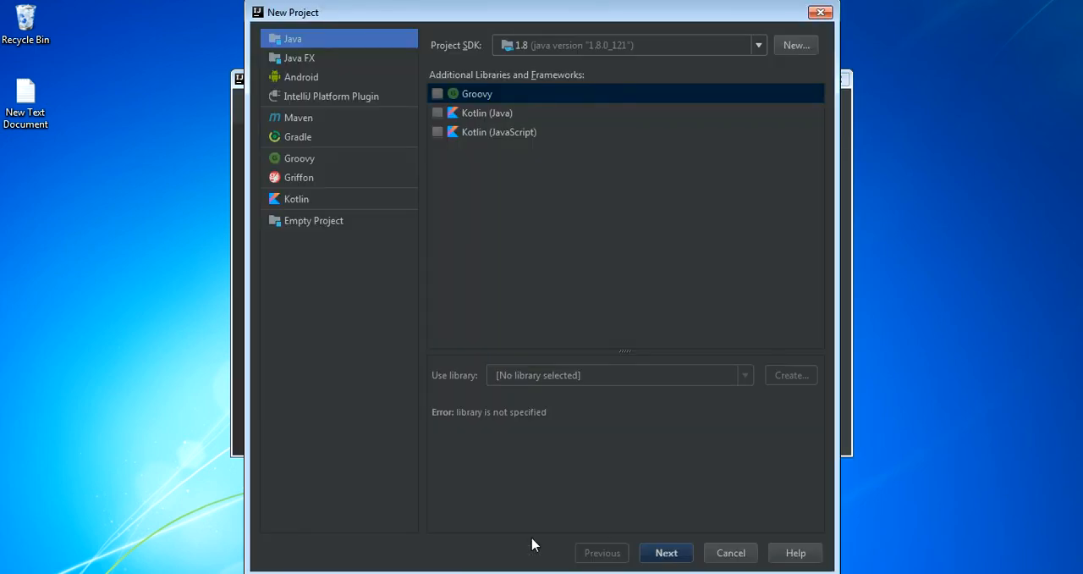
mouse_move(369, 132)
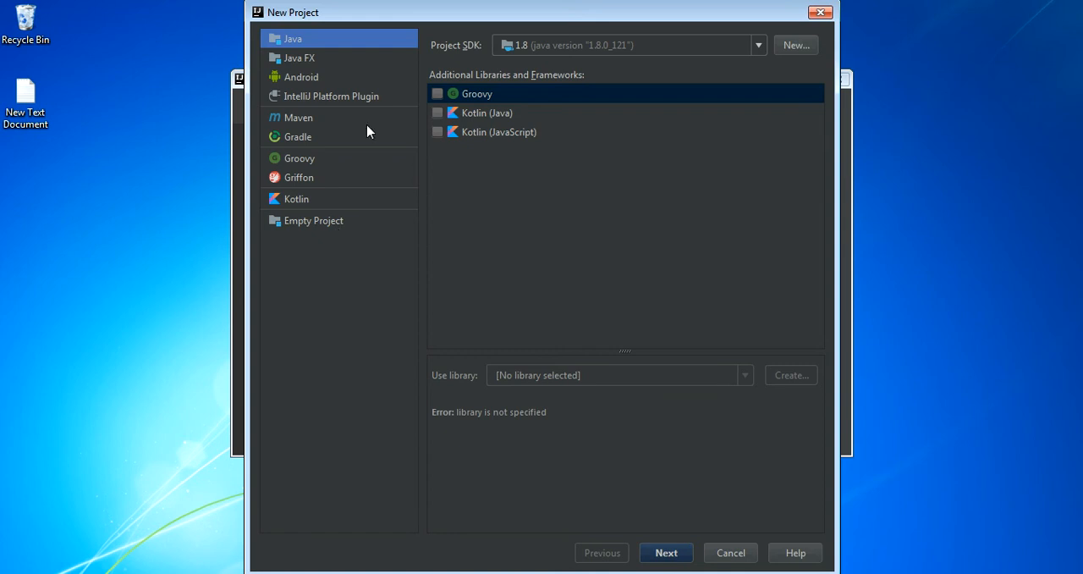
mouse_move(460, 298)
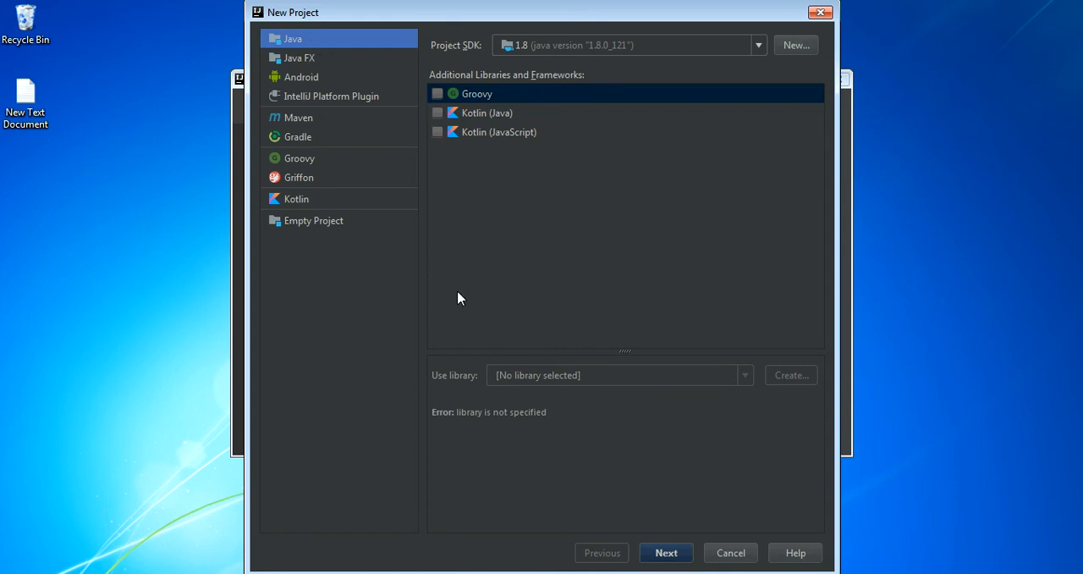
click(667, 551)
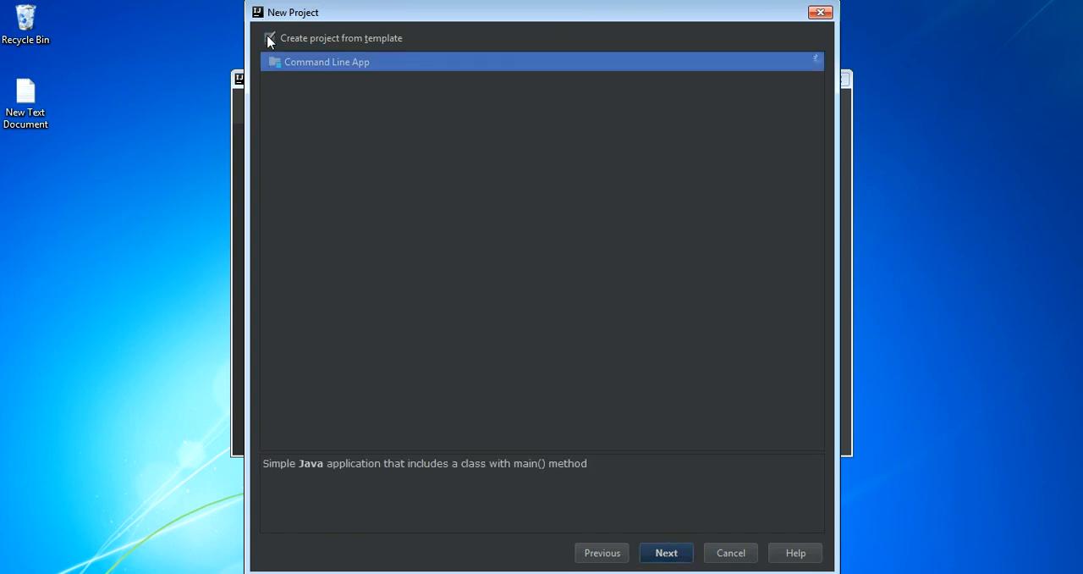
click(667, 552)
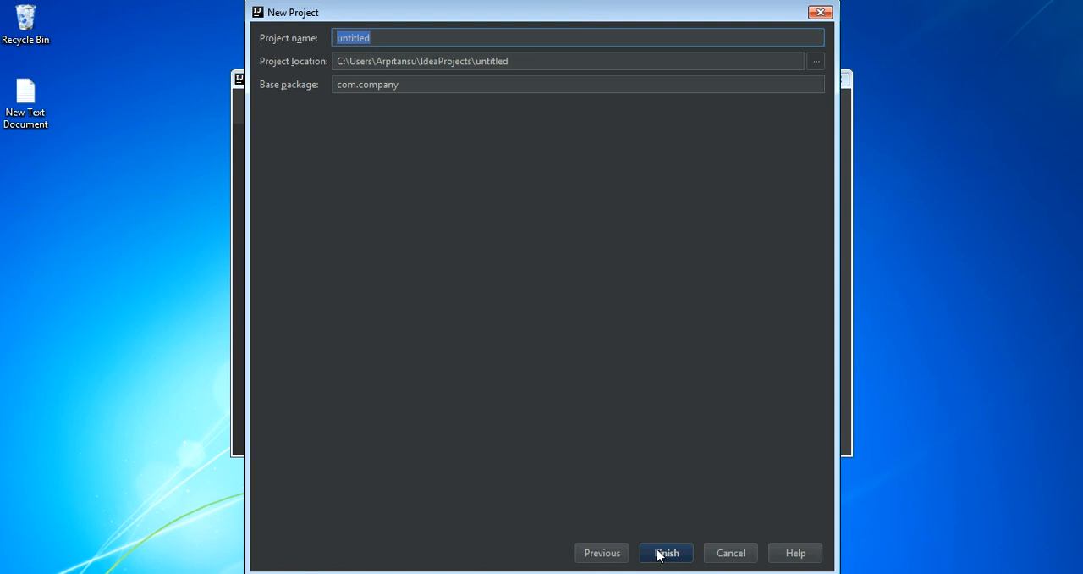
Name the project 'lowram' and finish creating it, opening Main.java
text(2g)
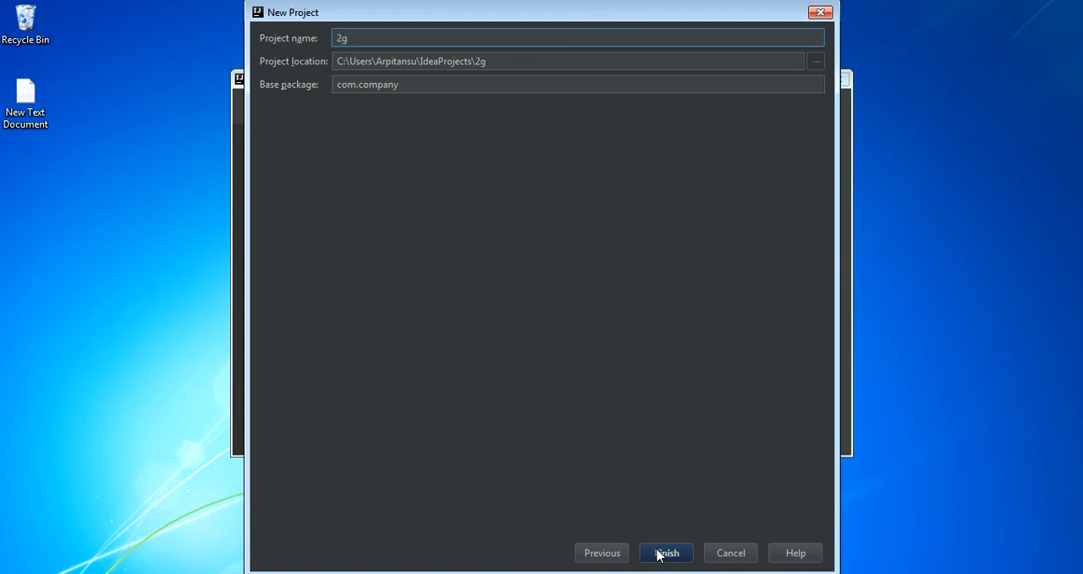
text(low)
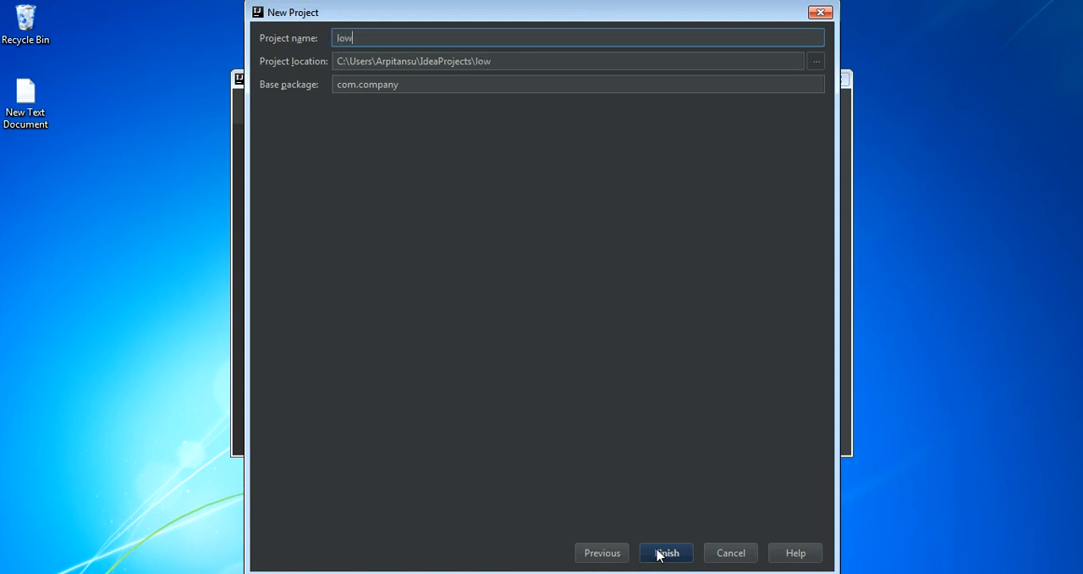
text(ram)
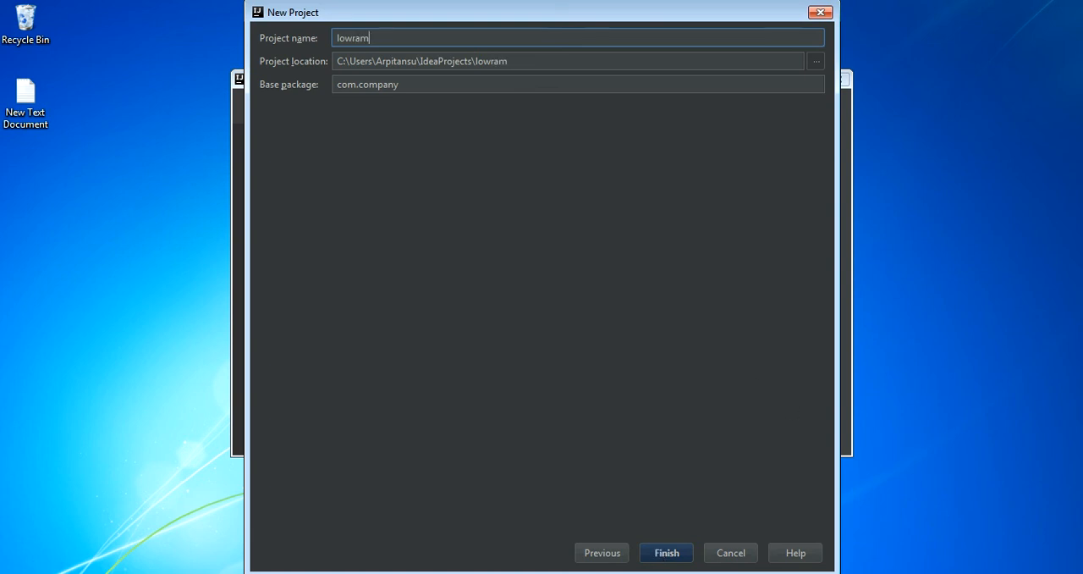
click(666, 551)
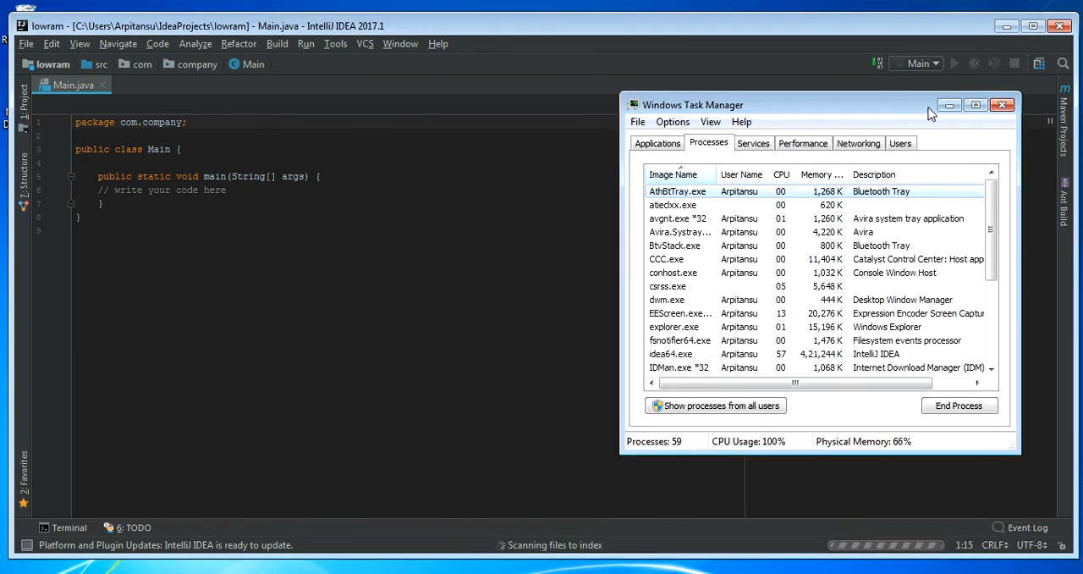
Hide Task Manager and expand the lowram project tree through src to the Main class
click(1002, 105)
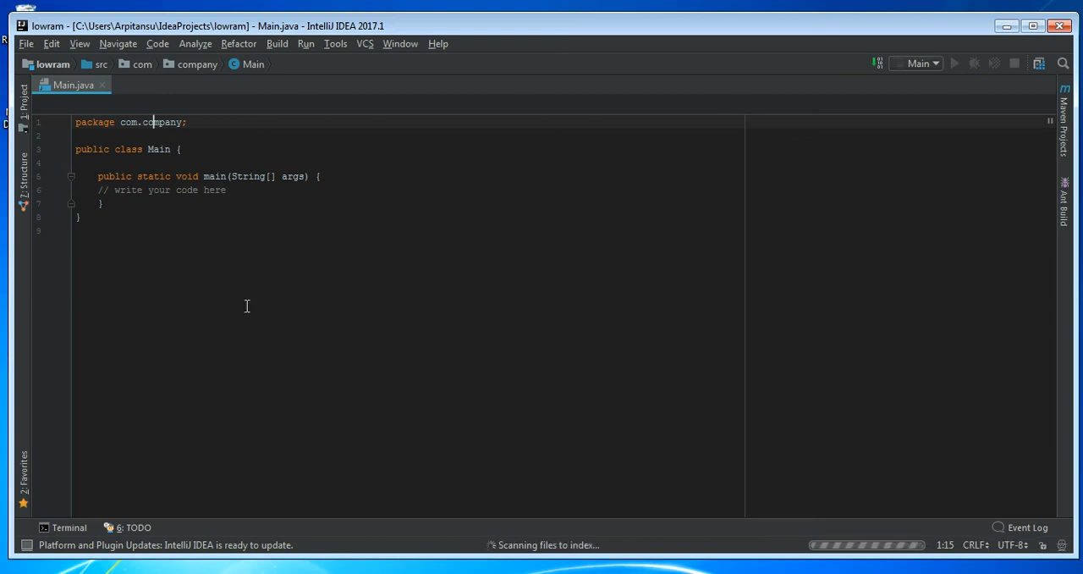
click(24, 100)
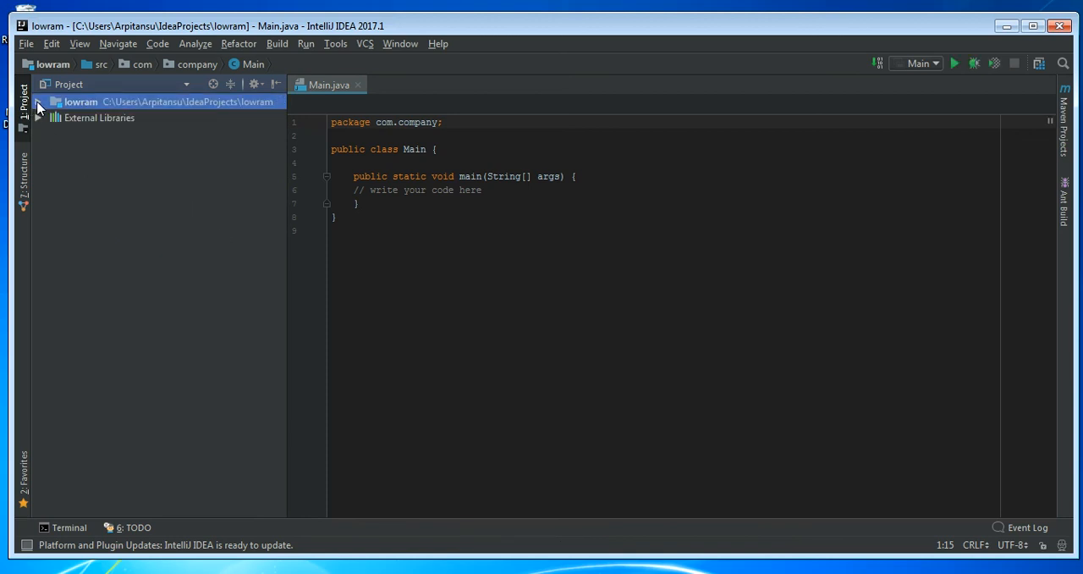
click(37, 102)
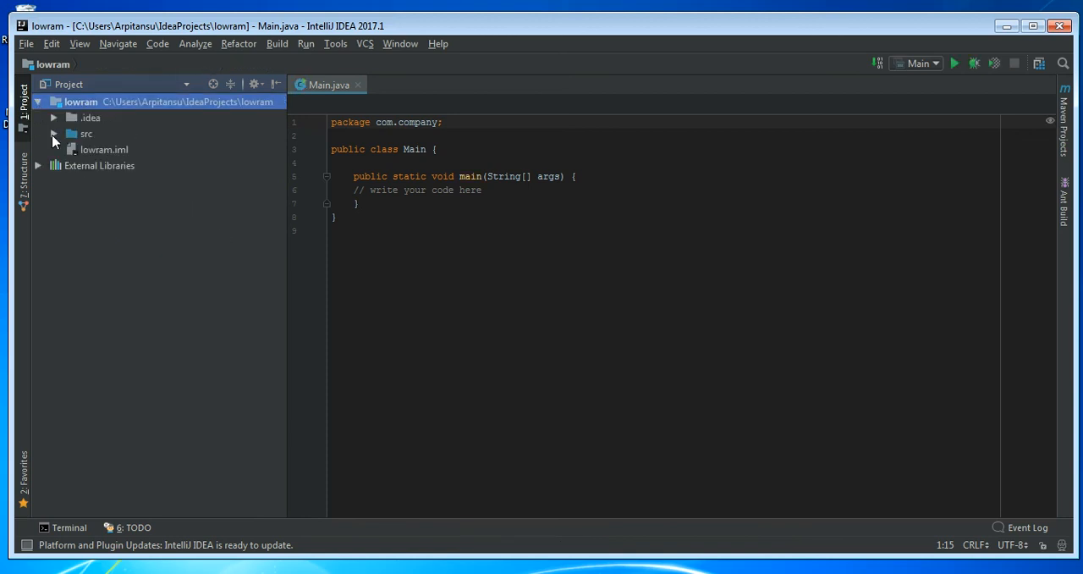
click(54, 134)
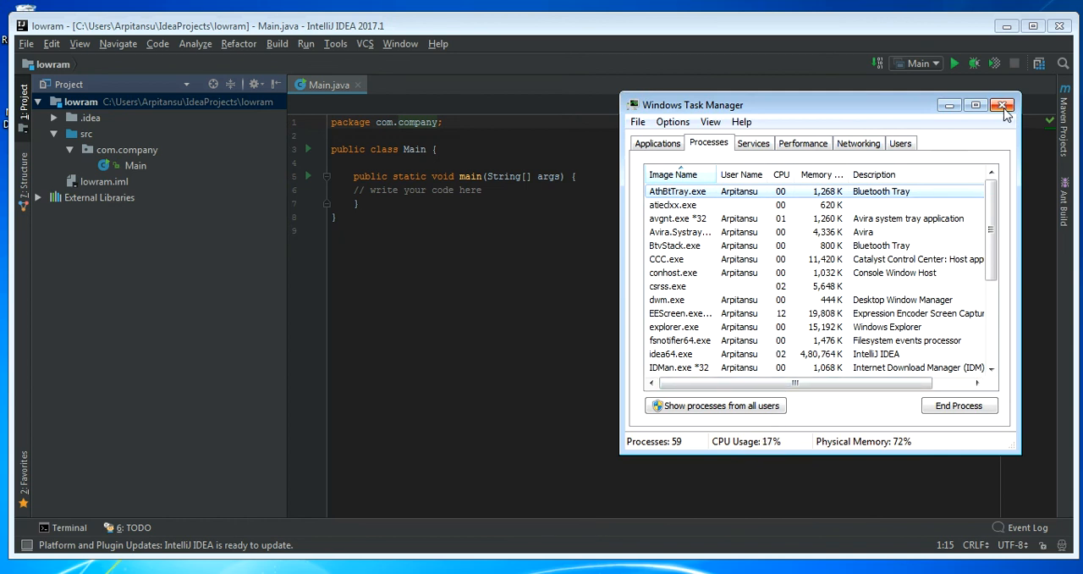
Close Task Manager and minimize the IntelliJ IDEA window to show the desktop
click(1003, 105)
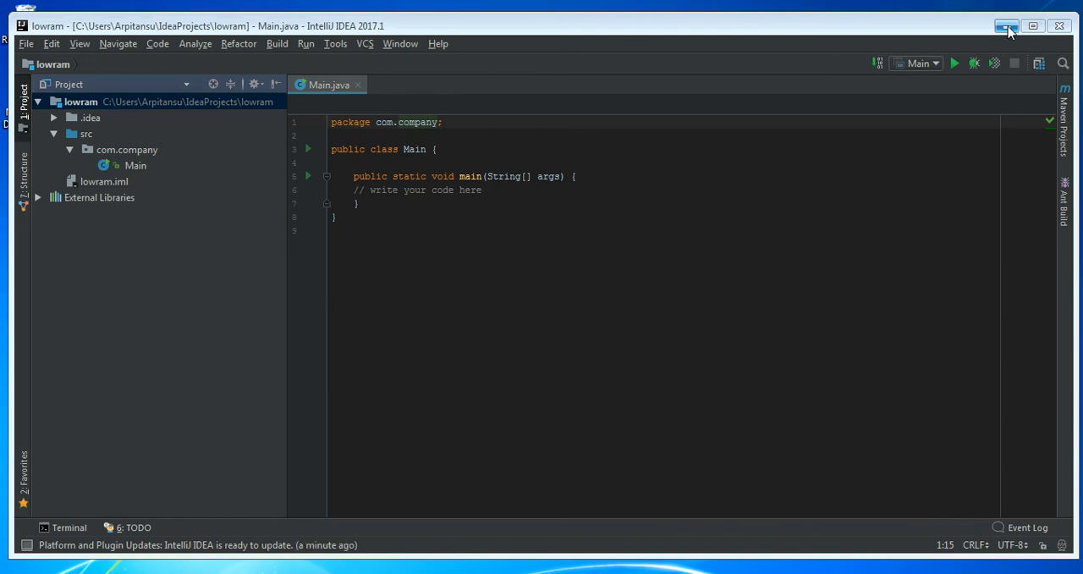
click(1009, 28)
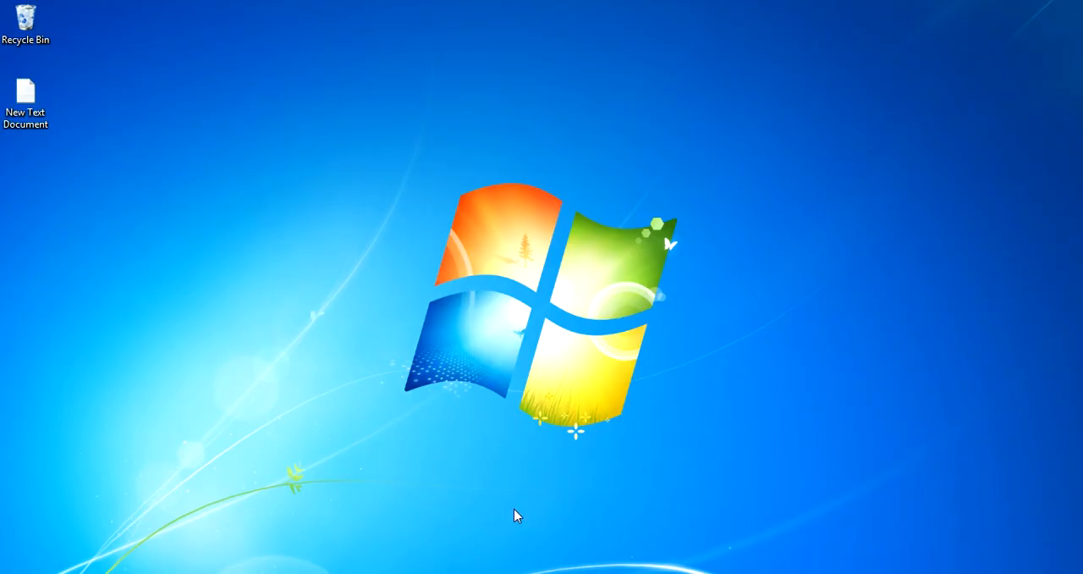